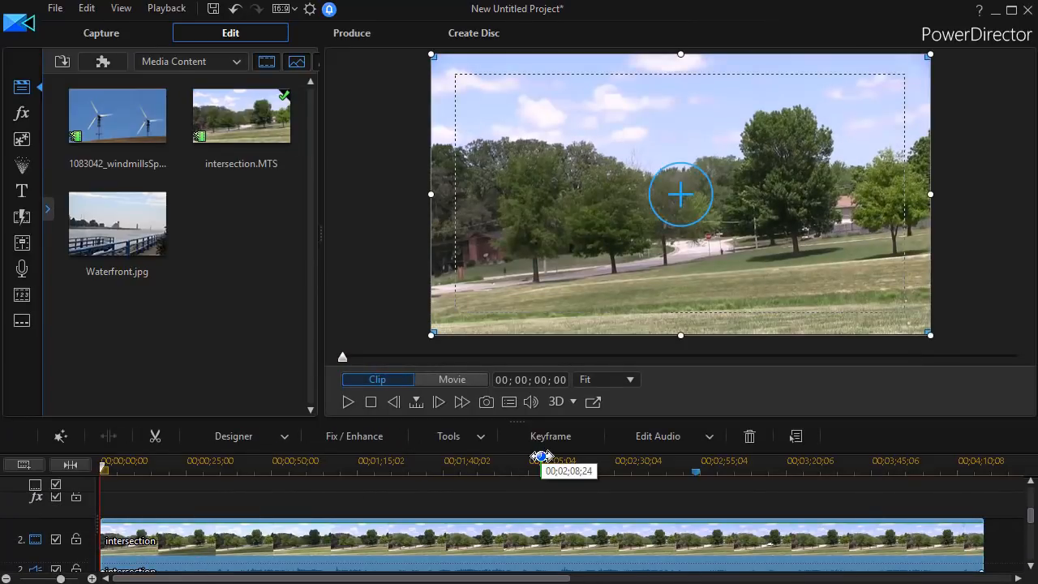
- Move playback to about 00;01;33;15, 1 minute 33 seconds into the intersection clip
left_click_drag(542, 470, 421, 473)
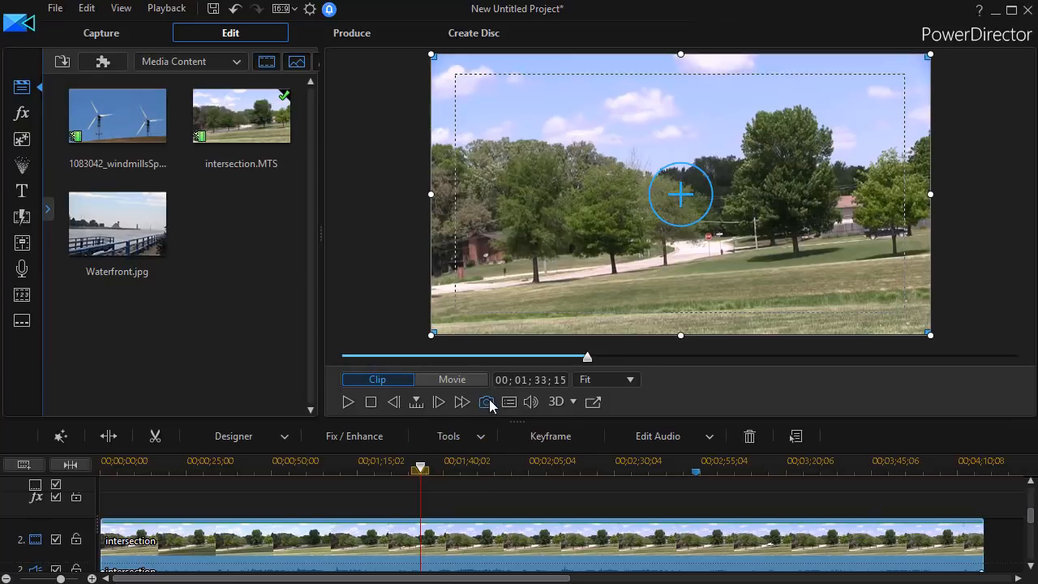
mouse_move(486, 402)
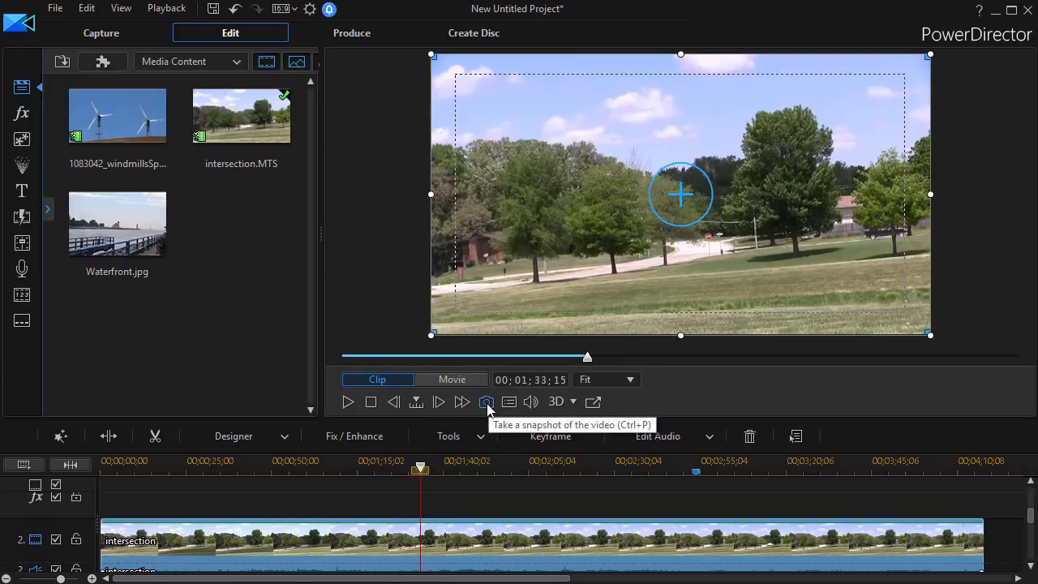
- Take a snapshot of the 1:33 frame to save as the PNG still stage1
left_click(486, 401)
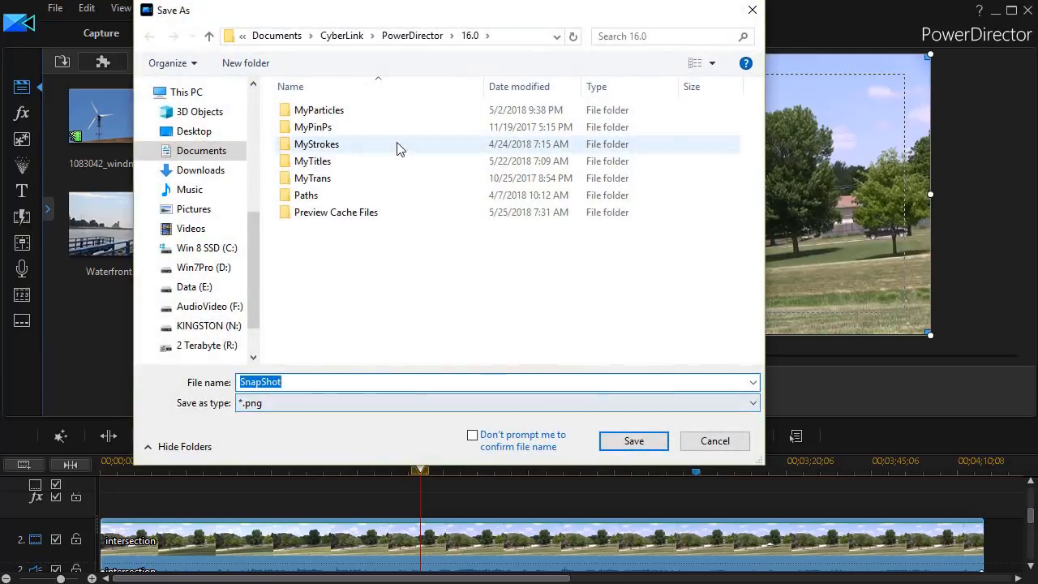
mouse_move(649, 528)
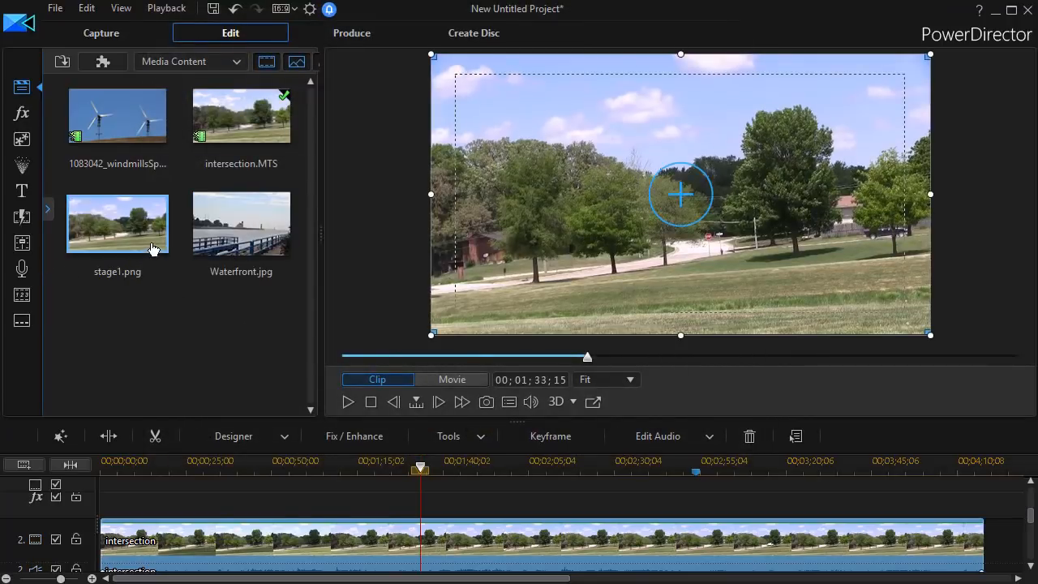
mouse_move(120, 237)
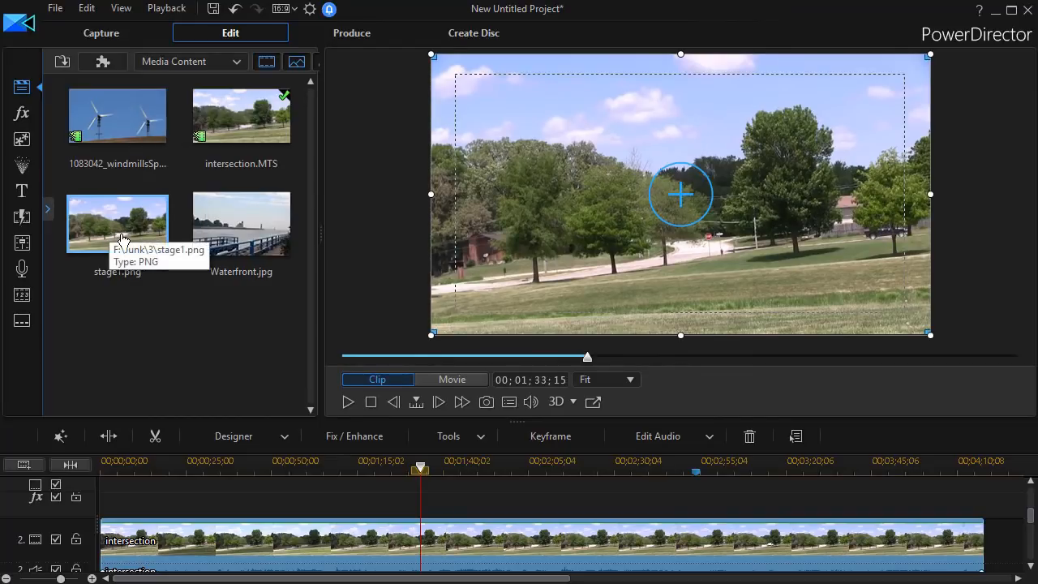
mouse_move(195, 308)
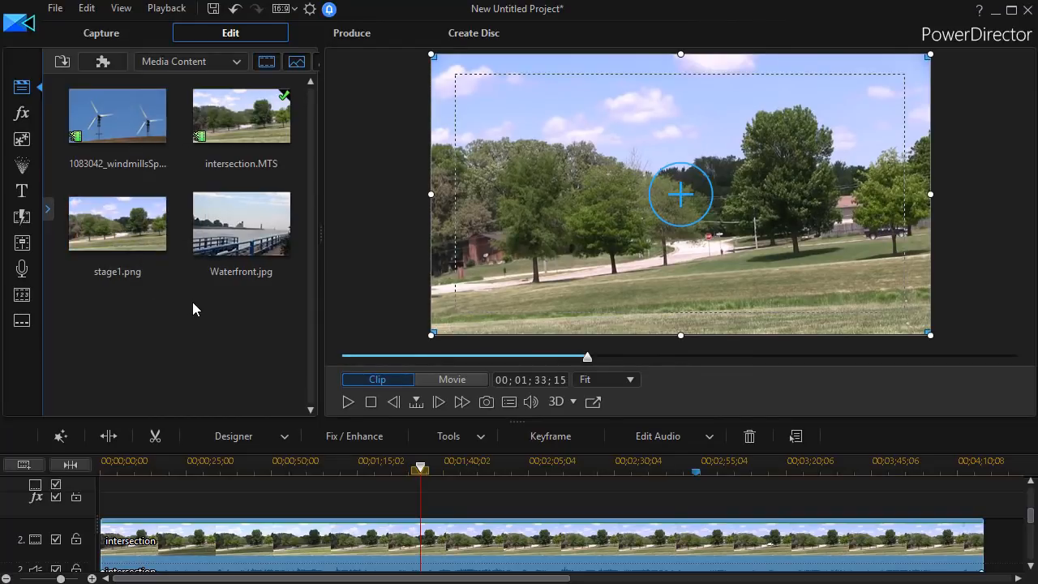
mouse_move(208, 327)
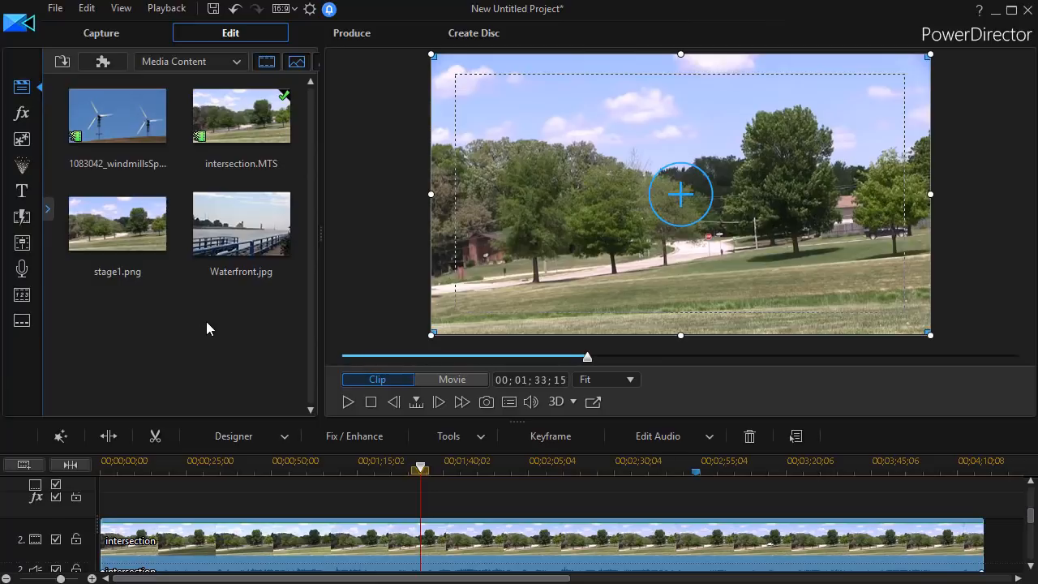
mouse_move(203, 322)
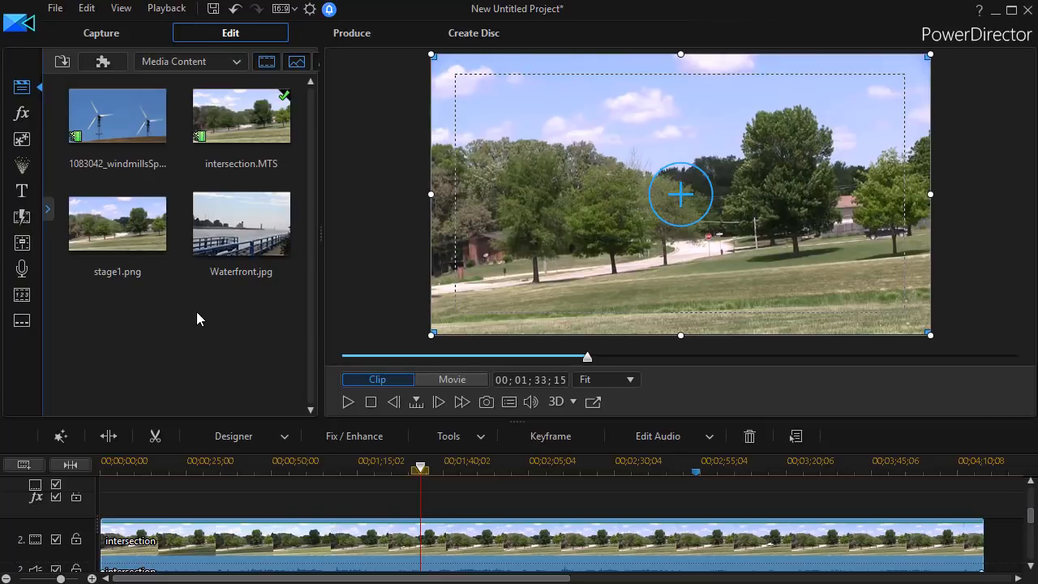
mouse_move(189, 333)
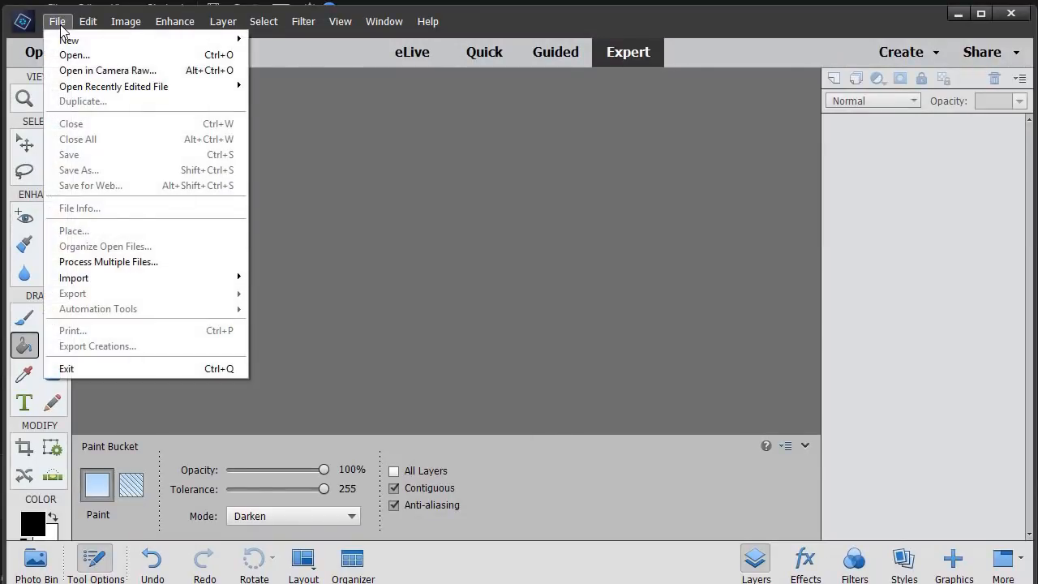
- Open stage1.png from the Junk\3 folder in Photoshop Elements
left_click(74, 55)
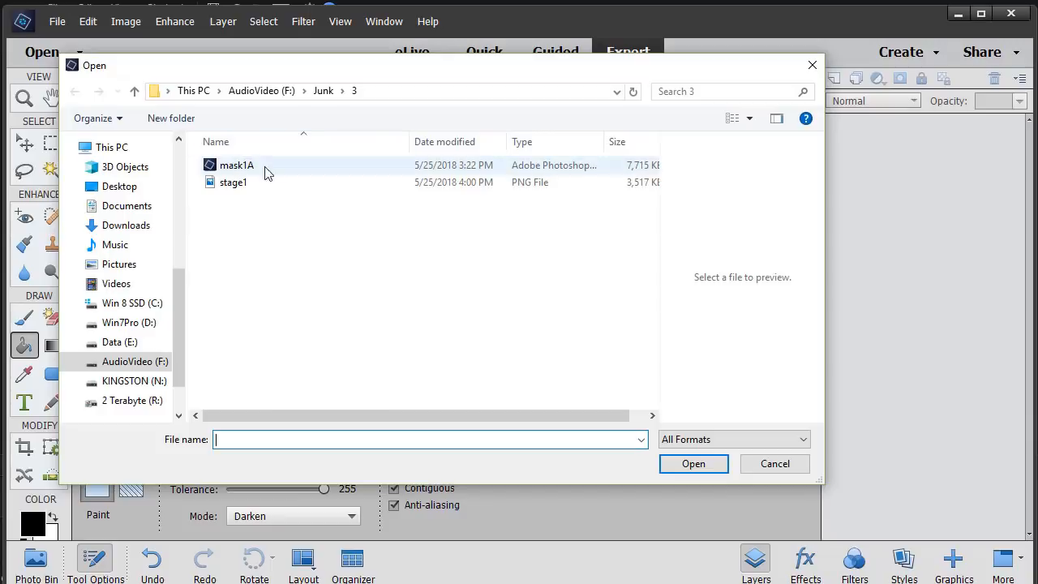
left_click(234, 182)
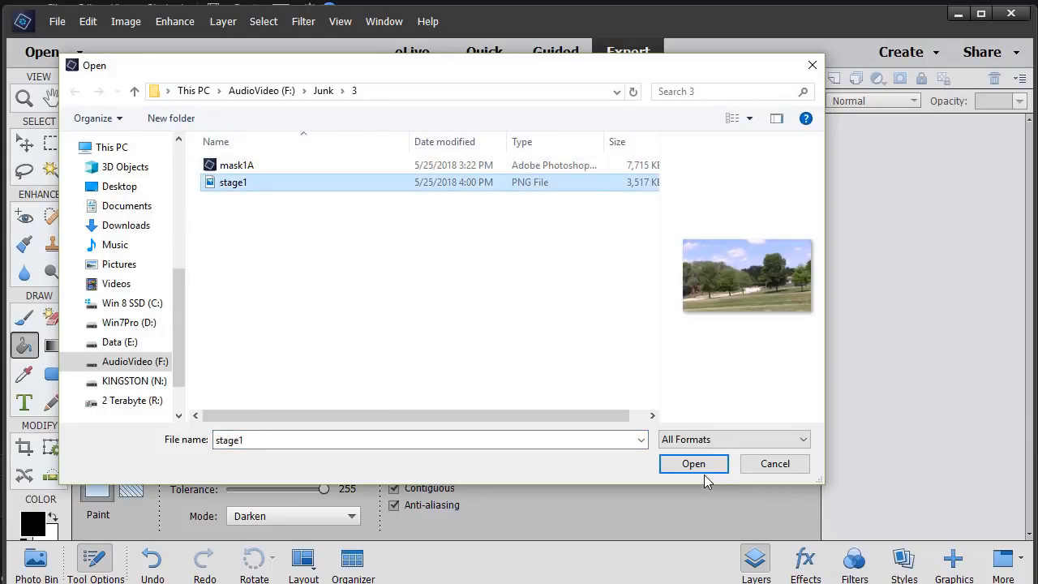
left_click(694, 463)
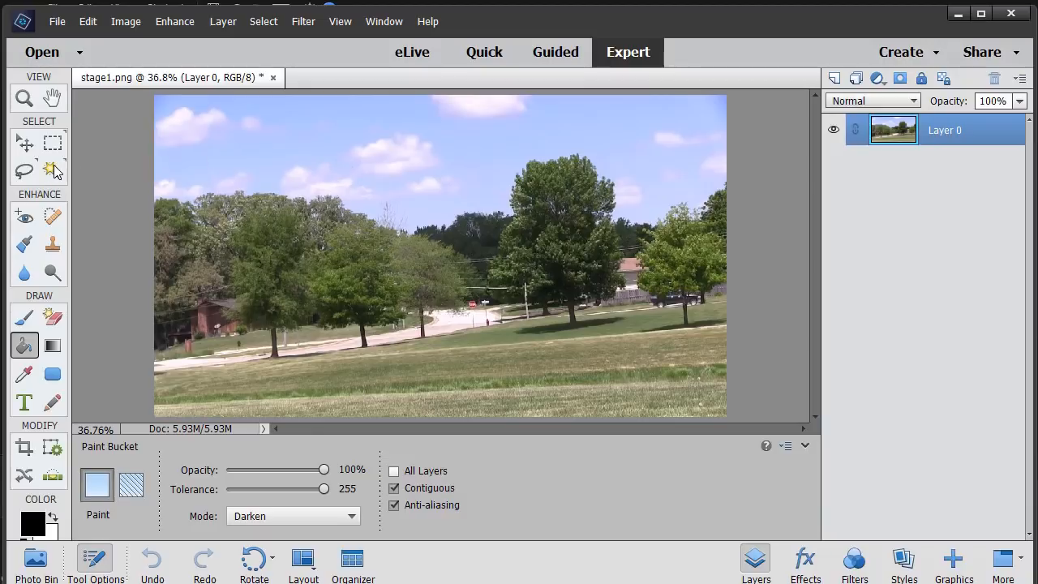
- Magic-wand select the sky, copy it to a new layer, and hide Layer 0
left_click(52, 170)
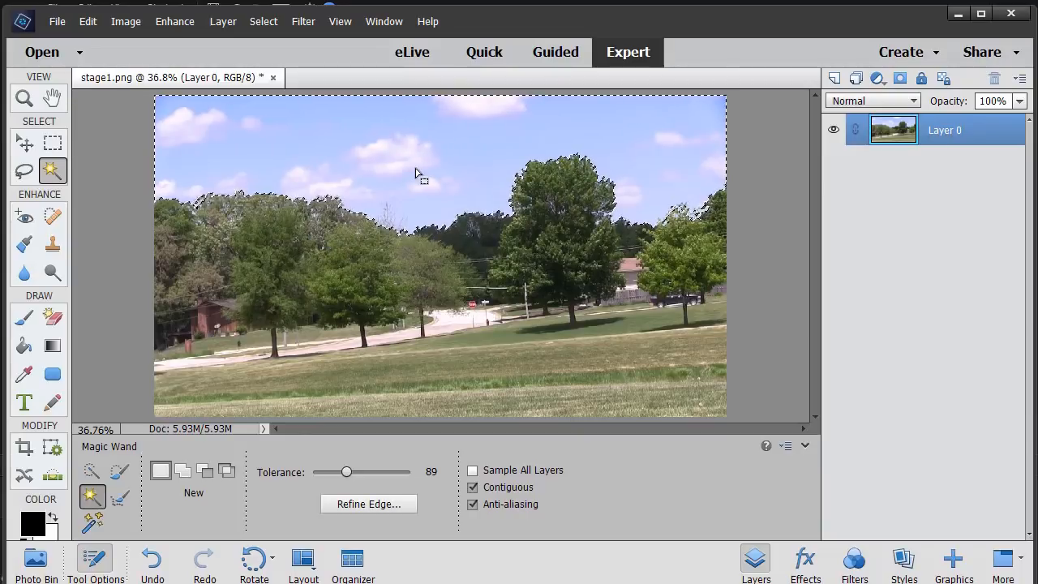
right_click(416, 173)
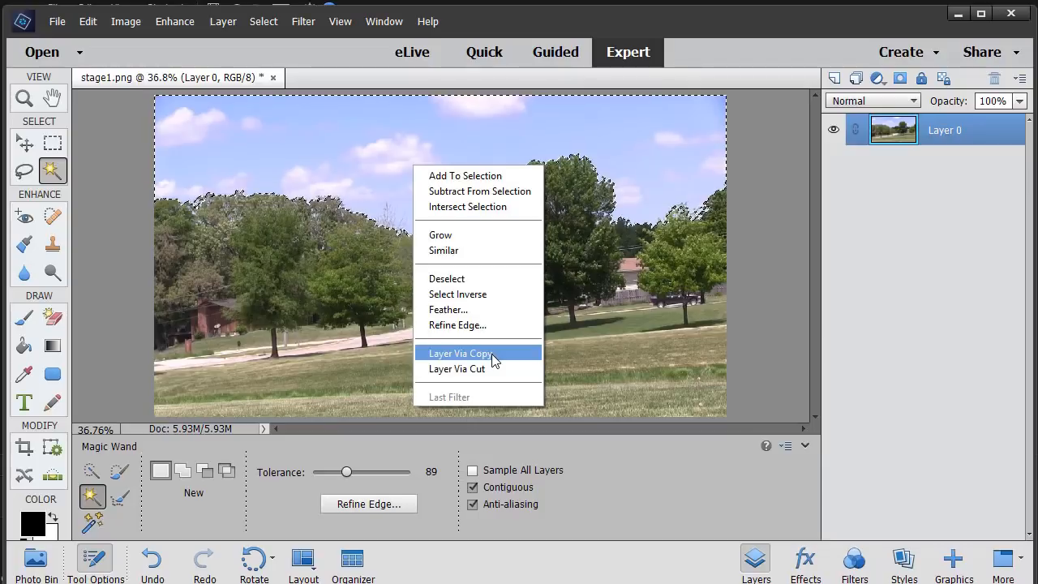
left_click(460, 352)
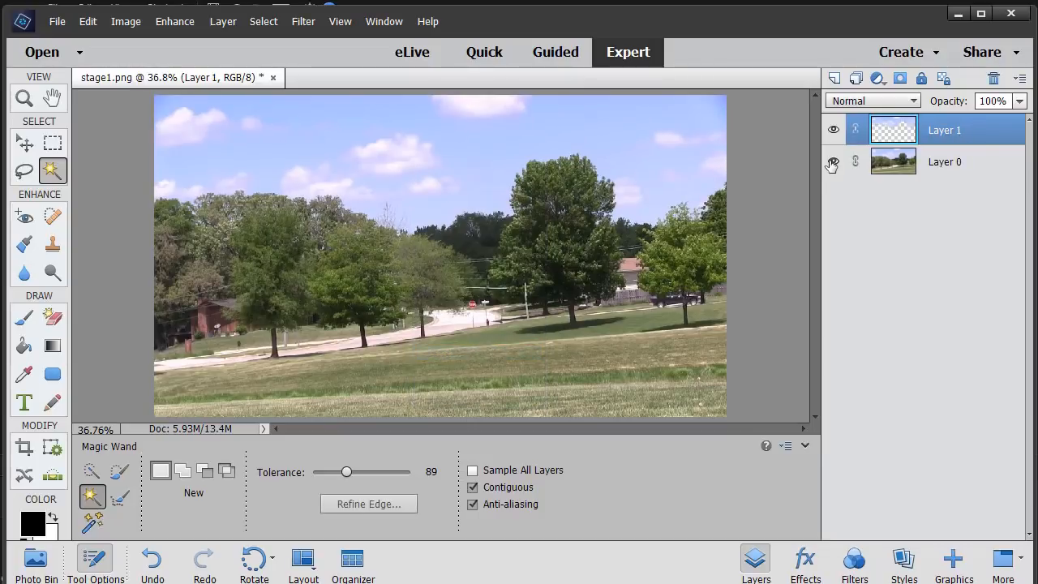
left_click(834, 162)
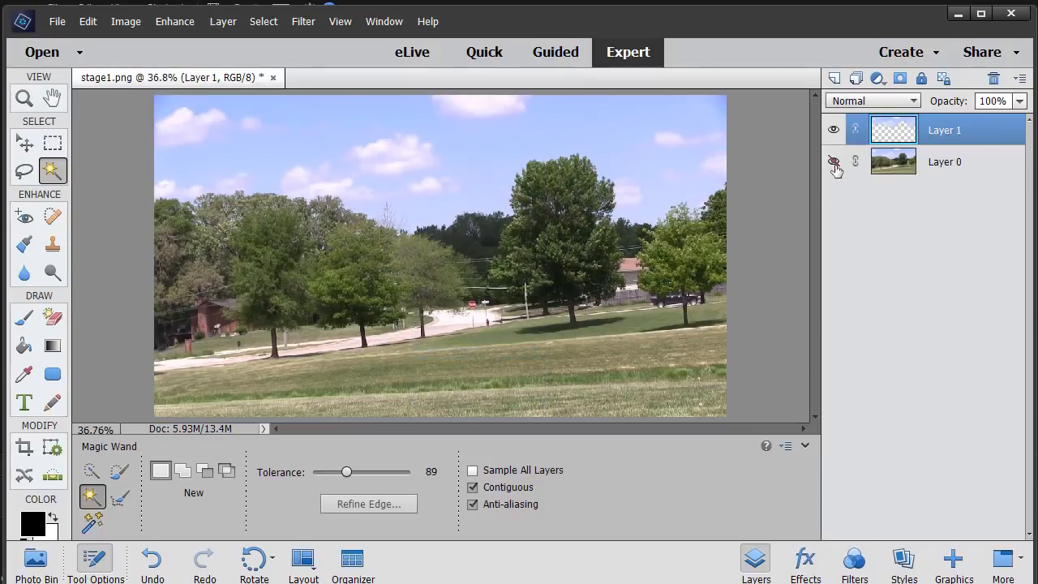
left_click(834, 161)
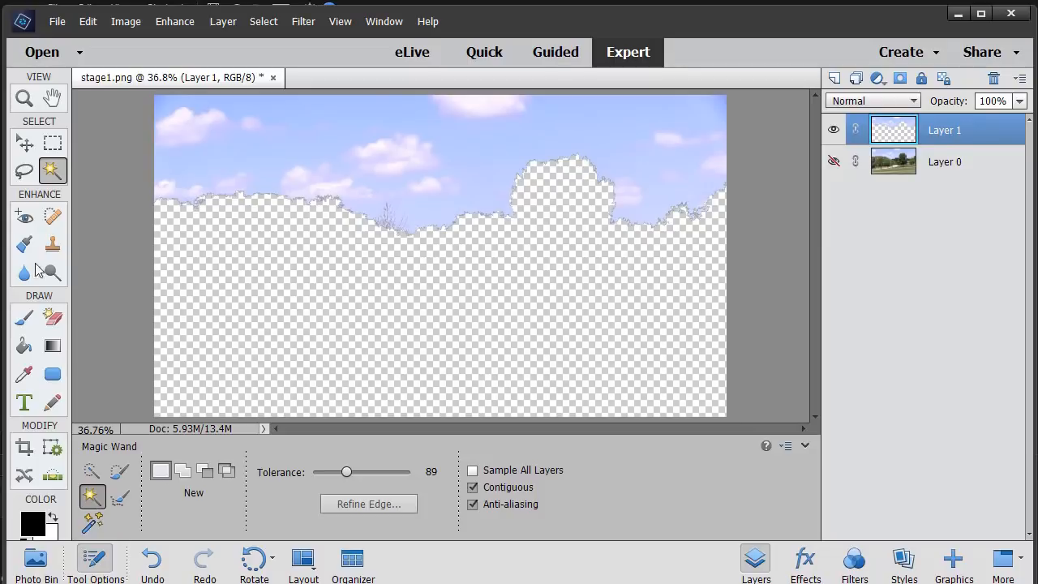
mouse_move(40, 414)
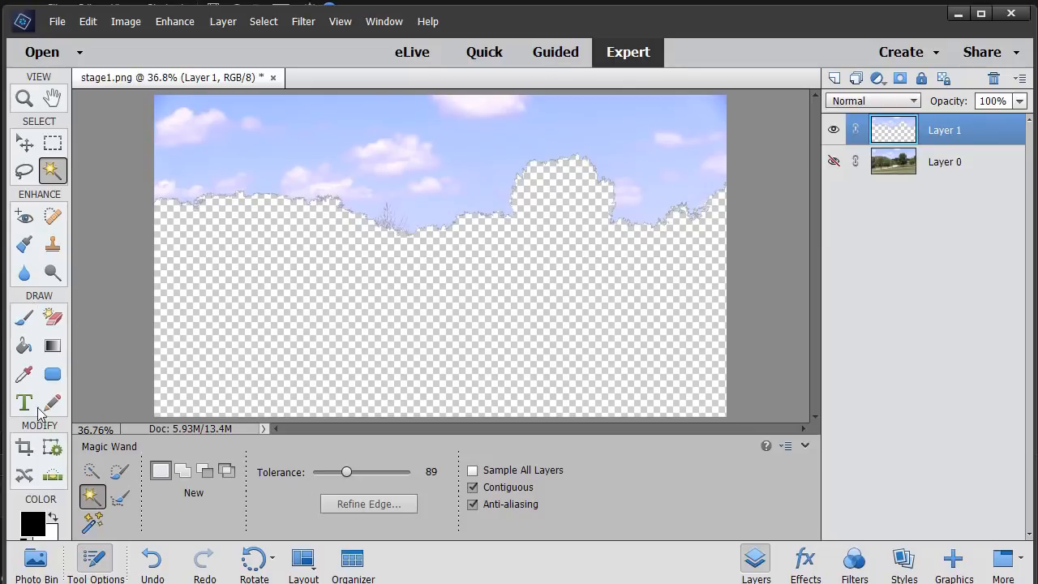
mouse_move(23, 345)
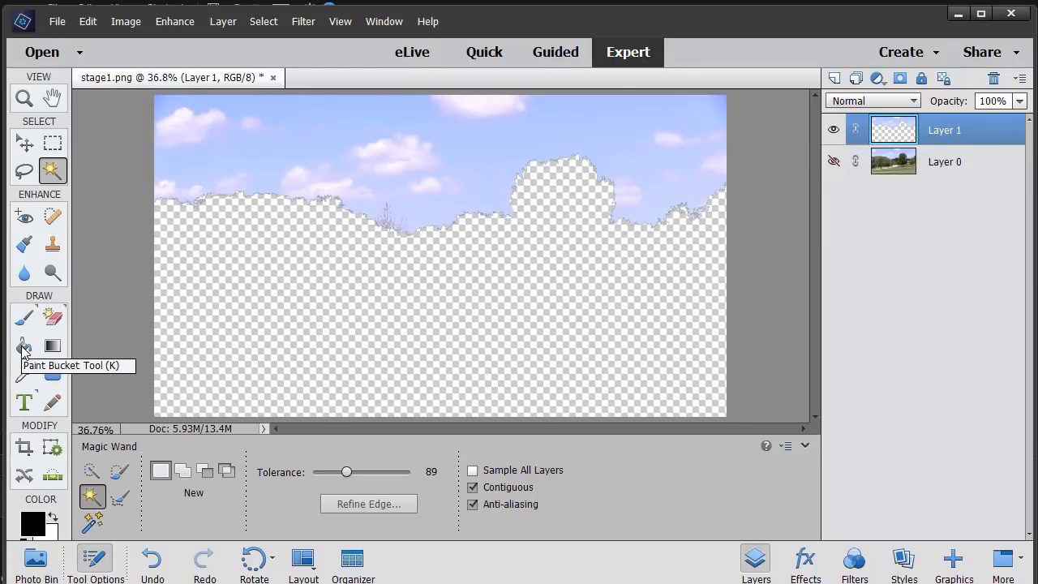
- Paint-bucket fill the copied sky layer with solid black
left_click(23, 345)
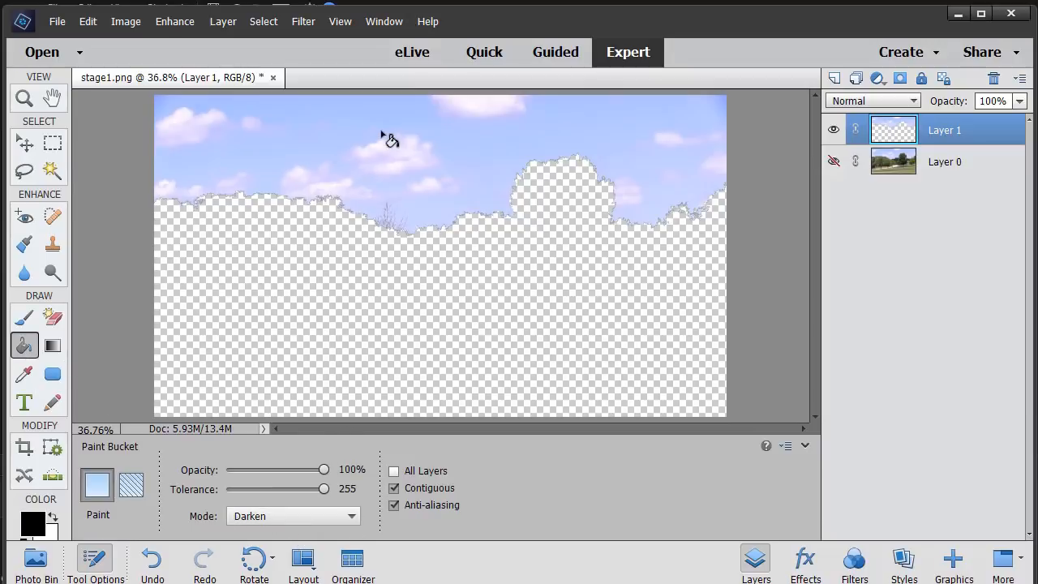
left_click(390, 138)
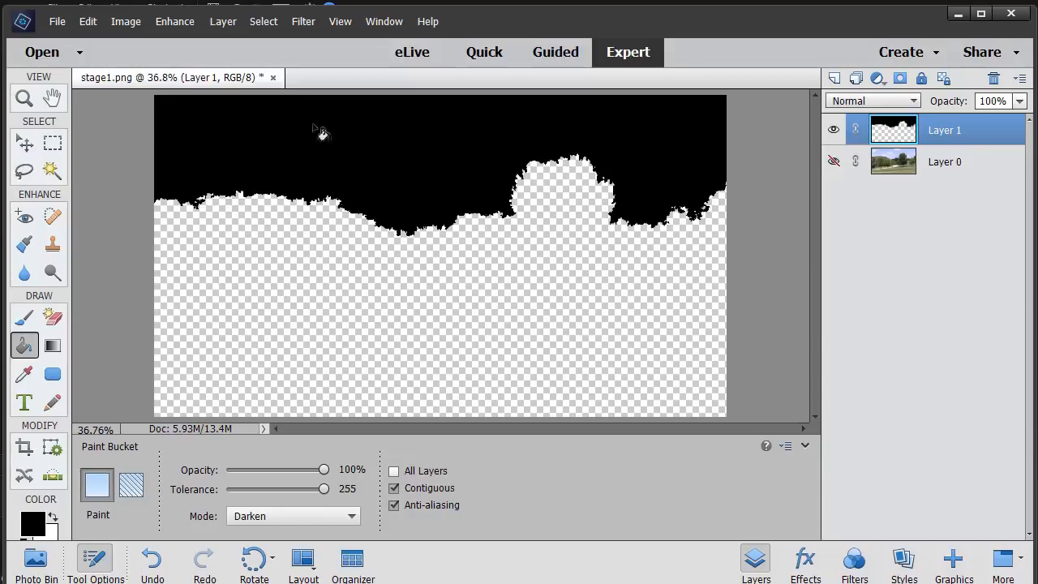
mouse_move(640, 144)
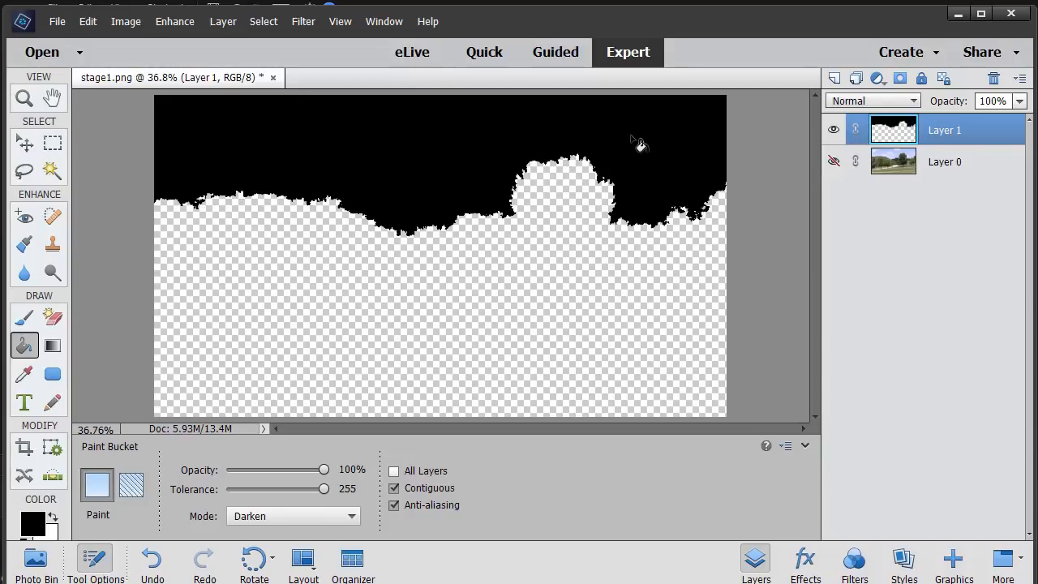
mouse_move(73, 16)
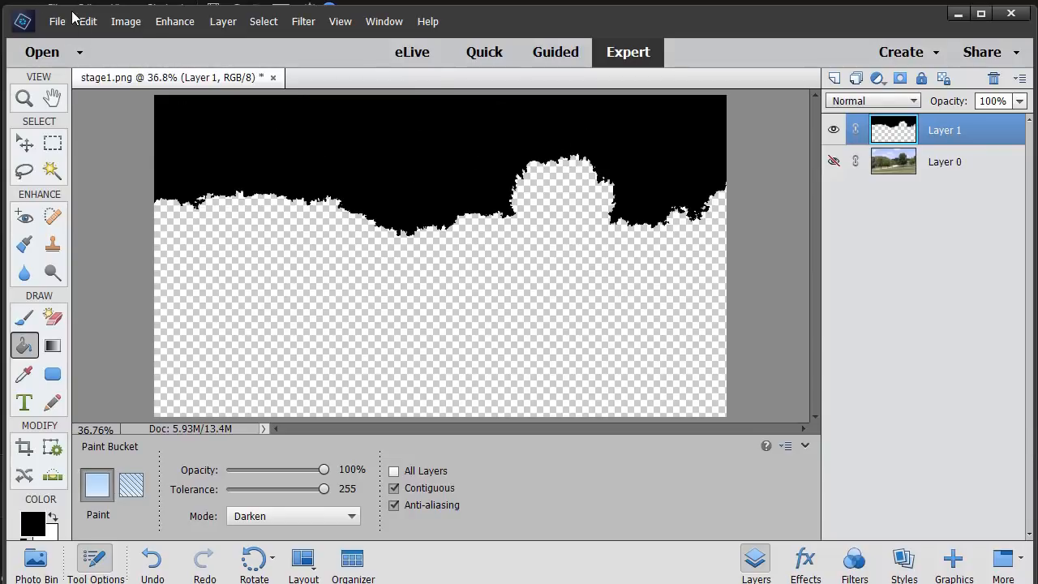
- Save the black sky image as a PNG named 'mask', reaching the compression options
left_click(57, 21)
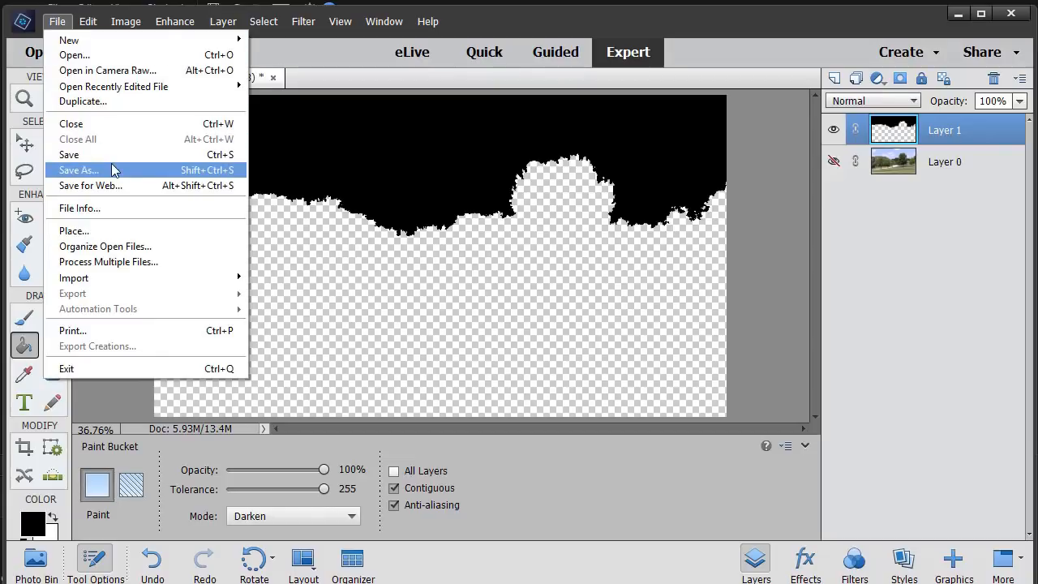
left_click(78, 169)
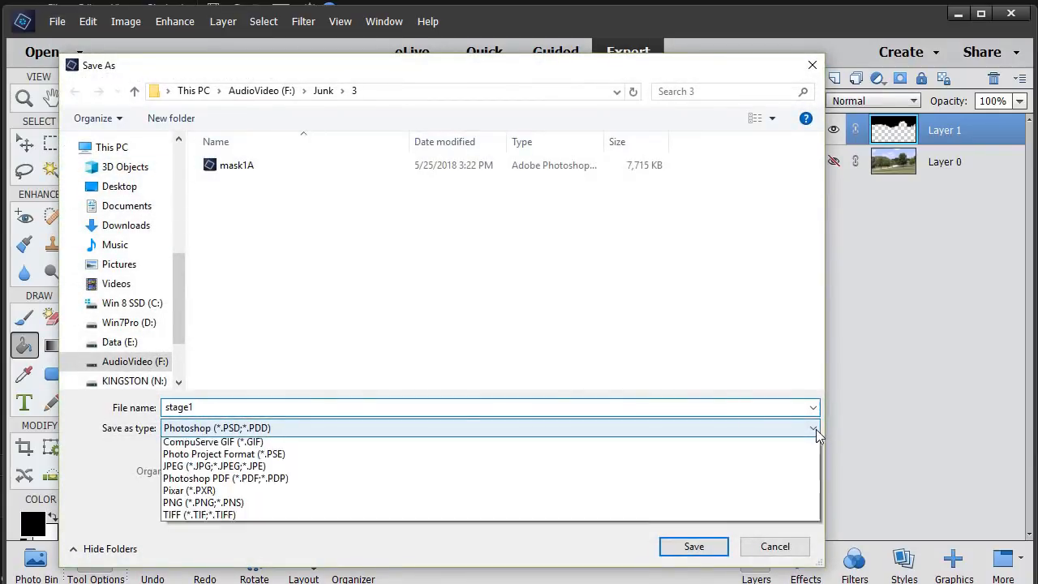
left_click(204, 503)
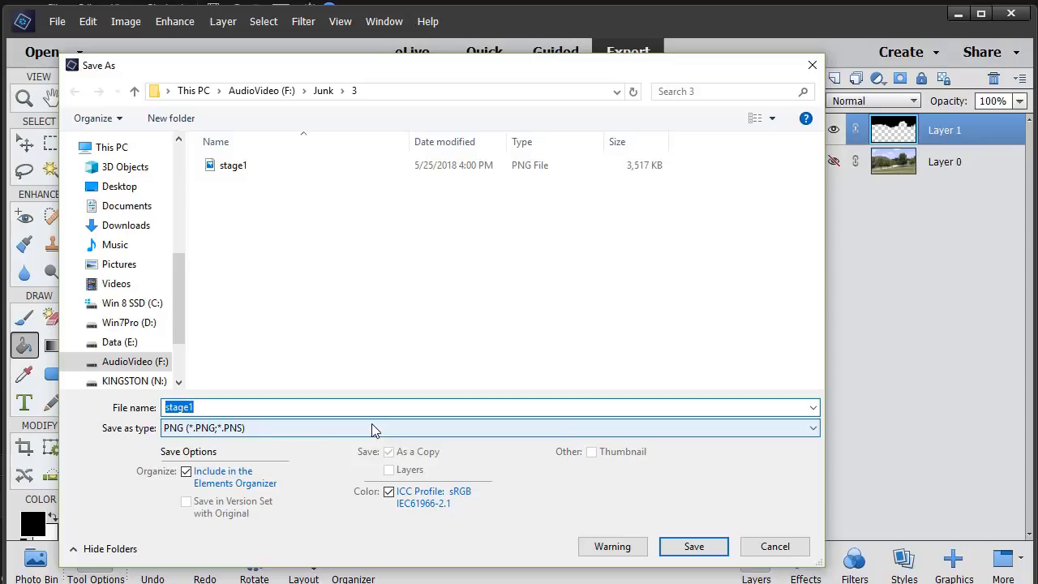
type("mask")
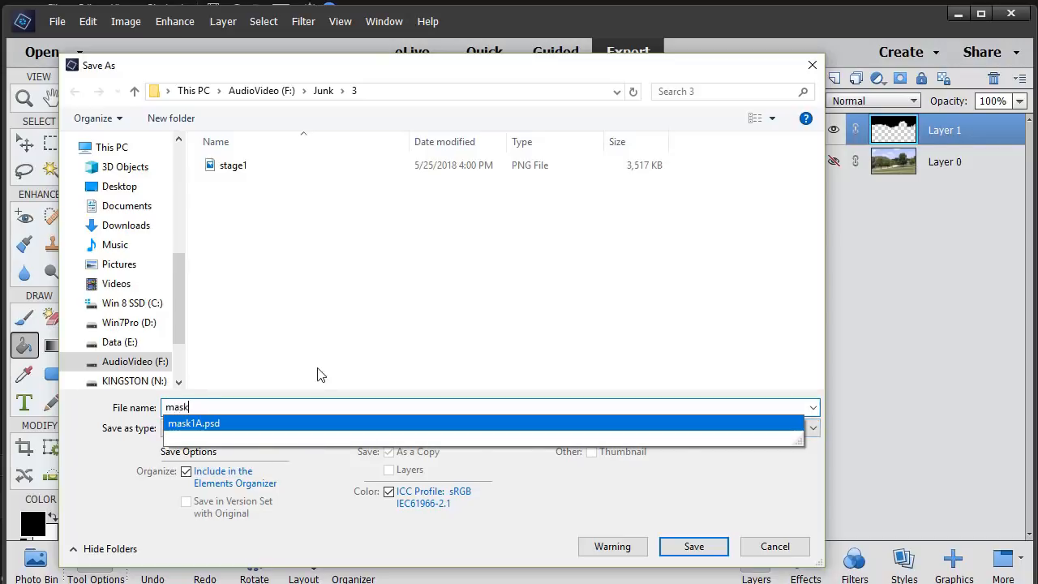
left_click(694, 546)
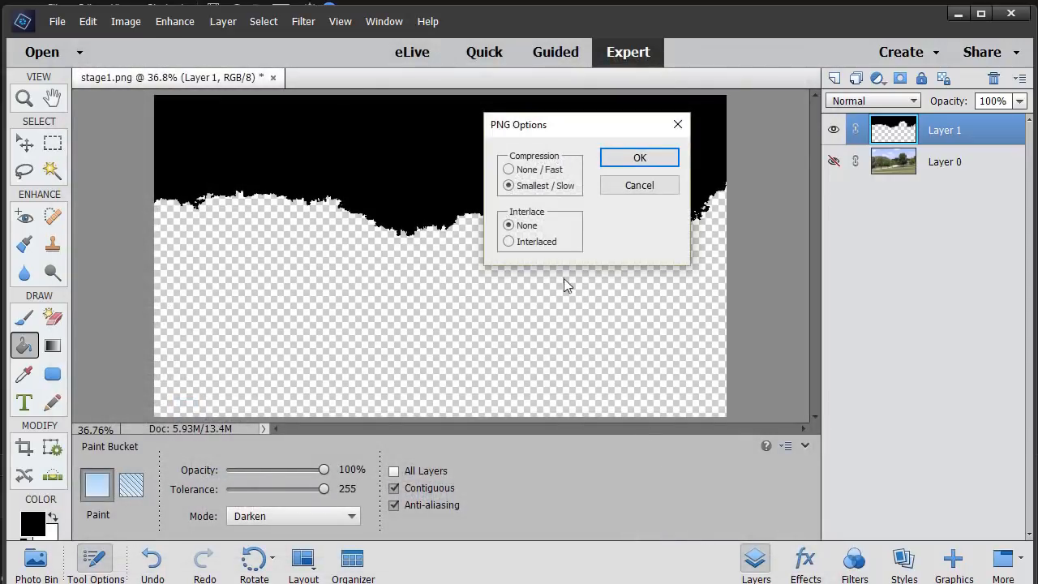
- Return to the PowerDirector Edit workspace with intersection.MTS on track 2
left_click(639, 157)
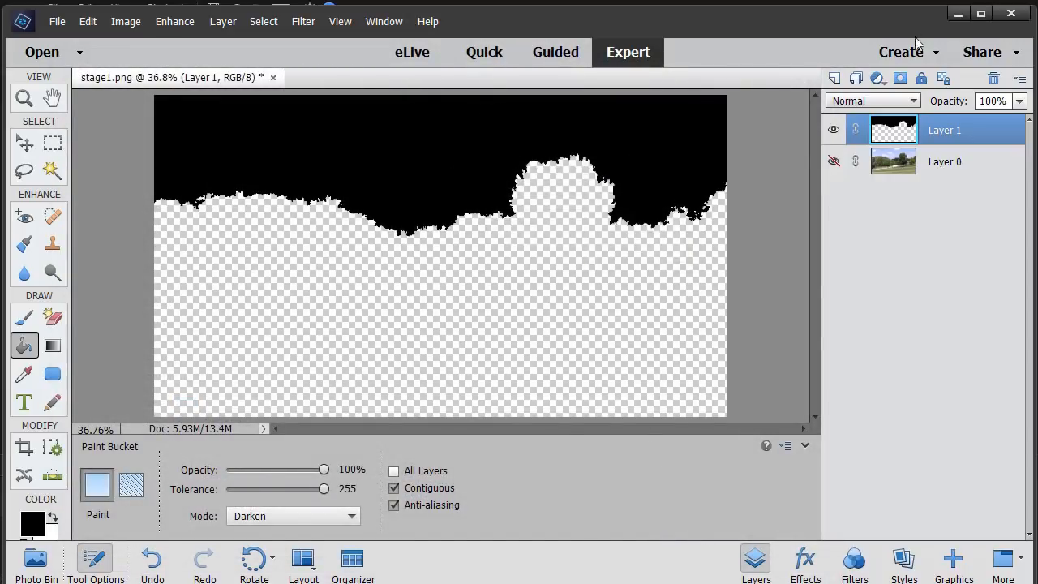
mouse_move(960, 14)
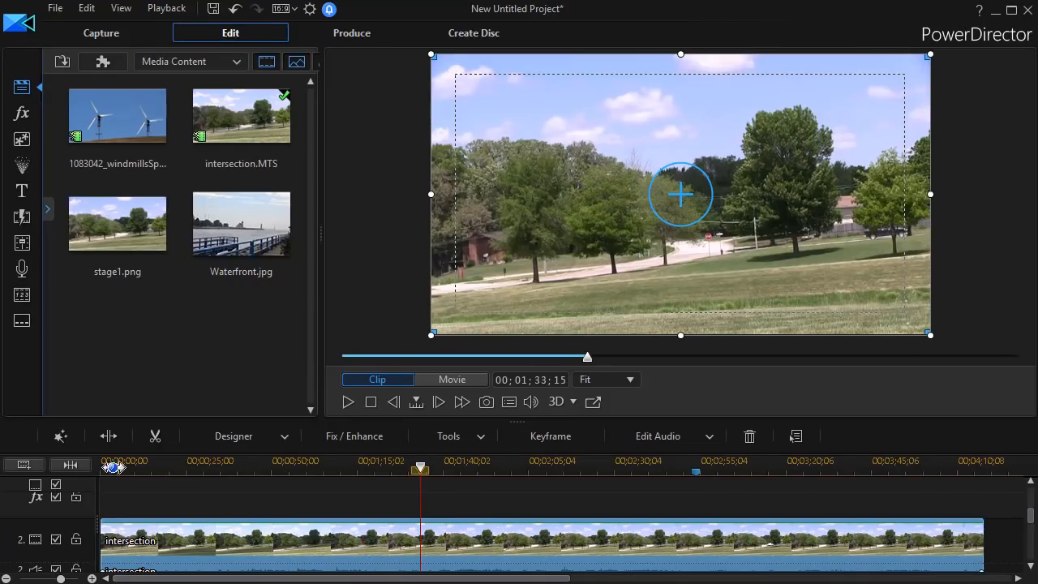
mouse_move(340, 543)
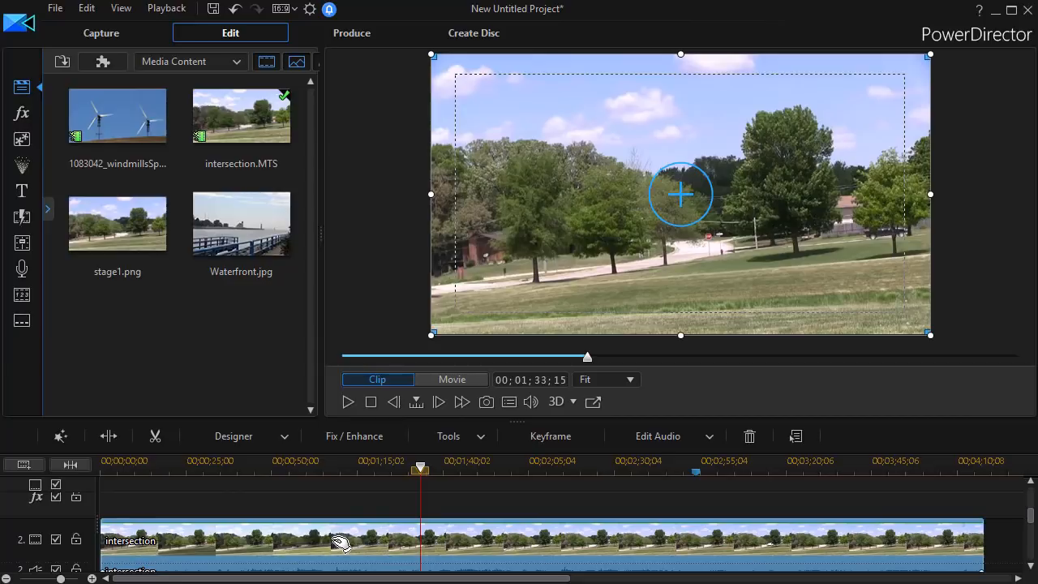
mouse_move(339, 545)
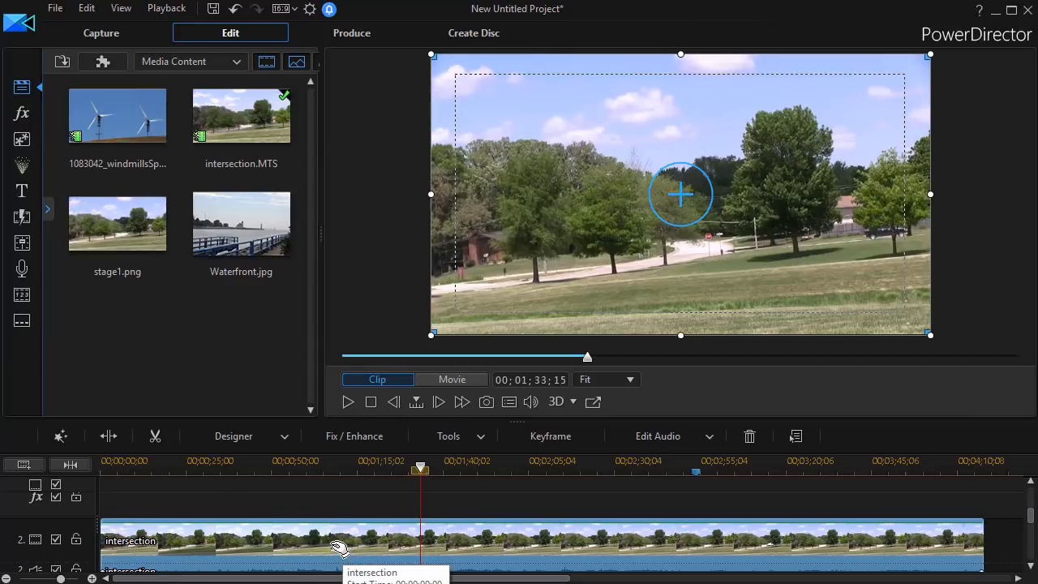
mouse_move(239, 436)
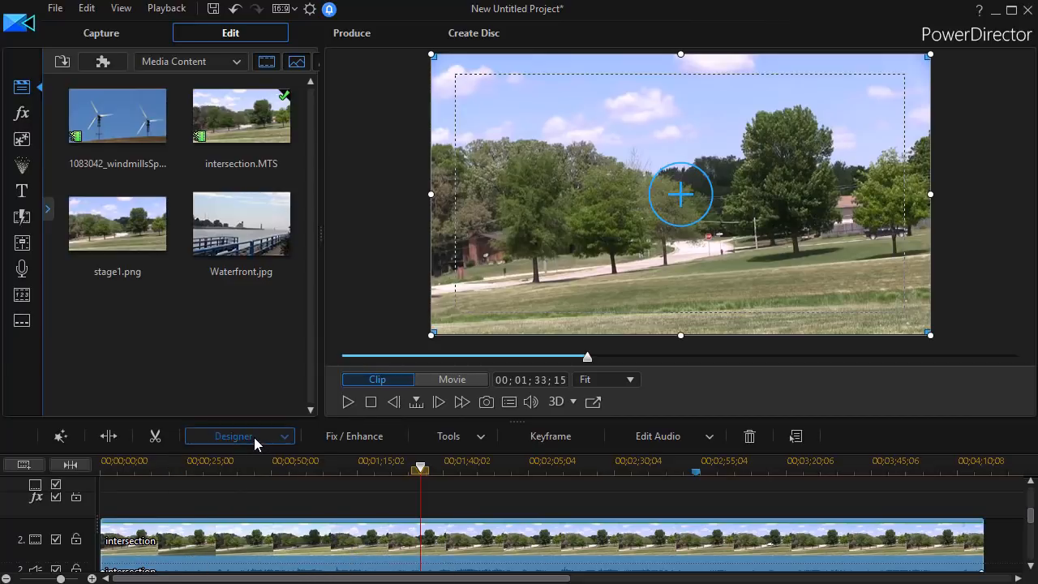
- In Mask Designer, load the 'mask' image via its alpha channel, invert it, and apply
left_click(234, 436)
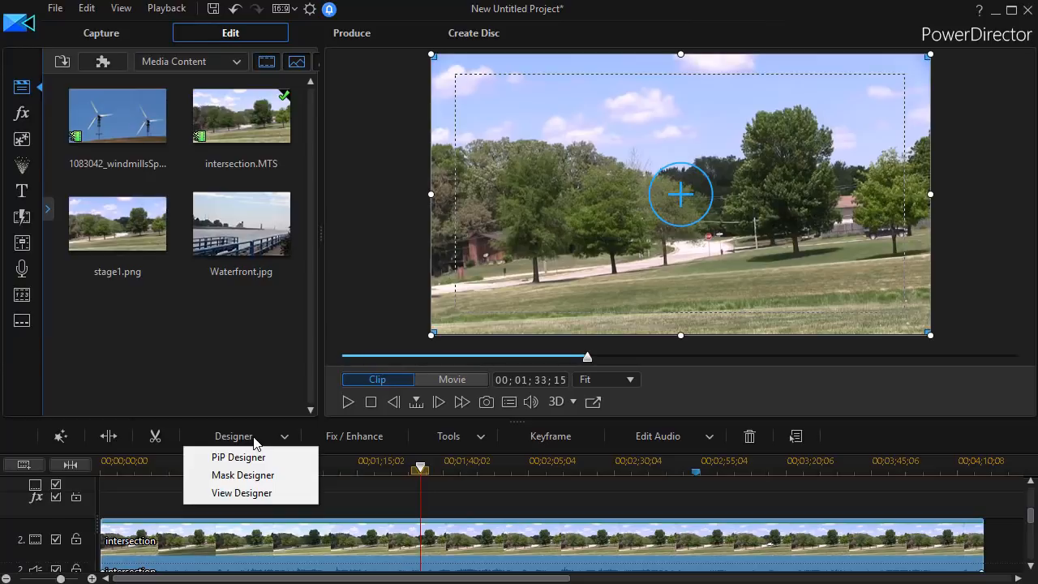
mouse_move(239, 457)
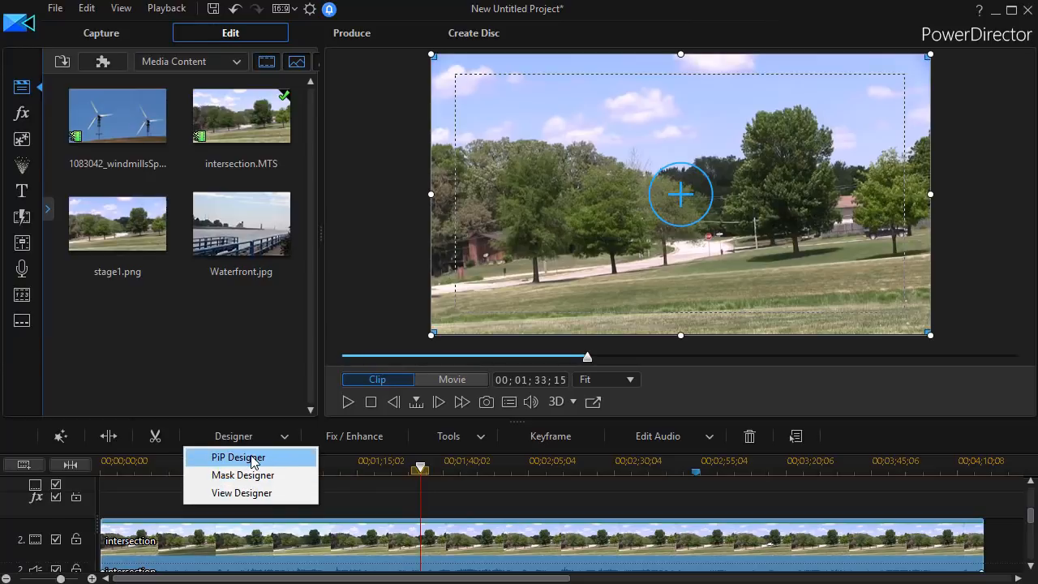
mouse_move(272, 475)
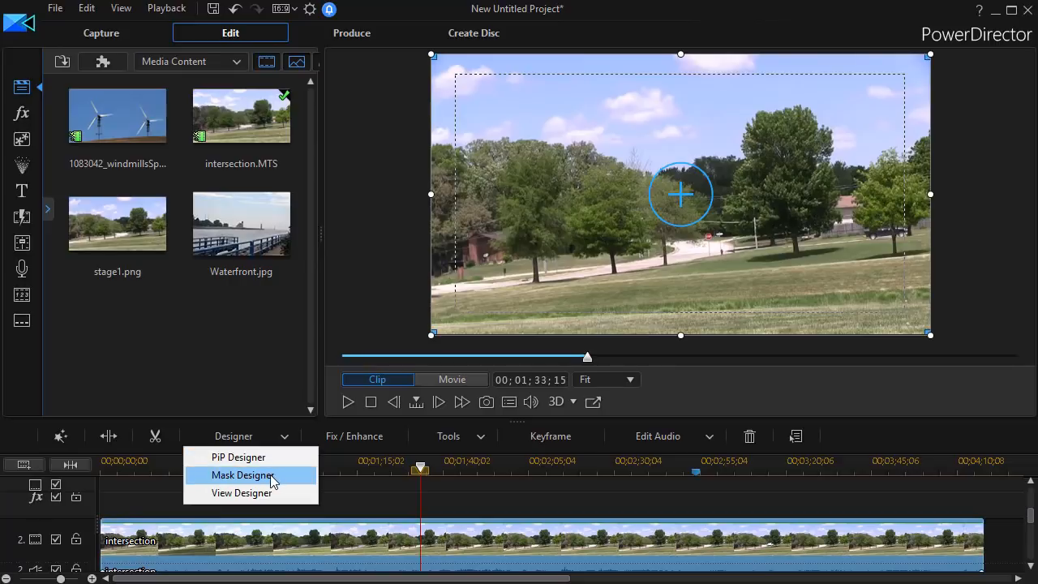
left_click(243, 475)
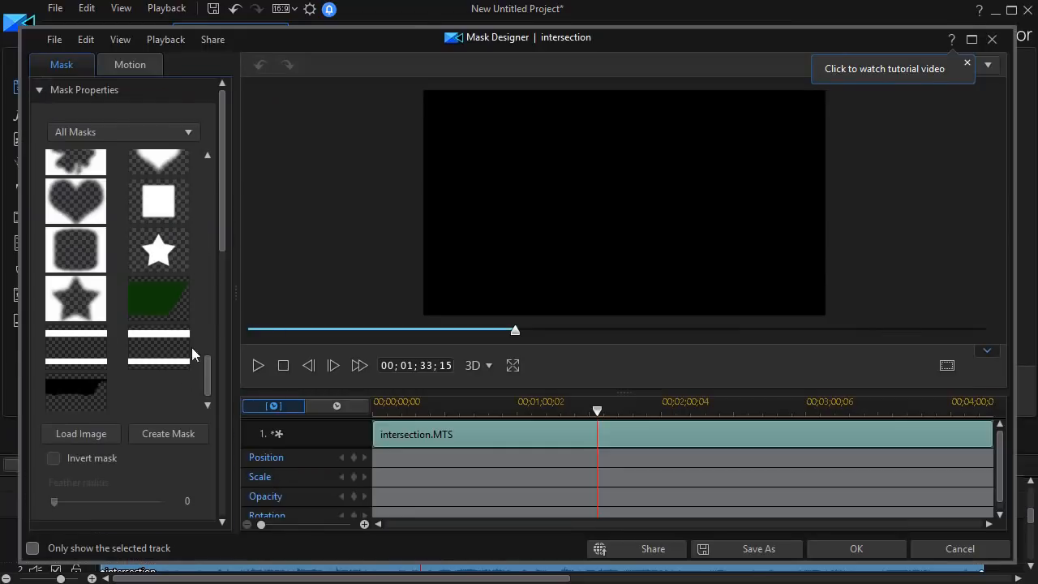
left_click(82, 433)
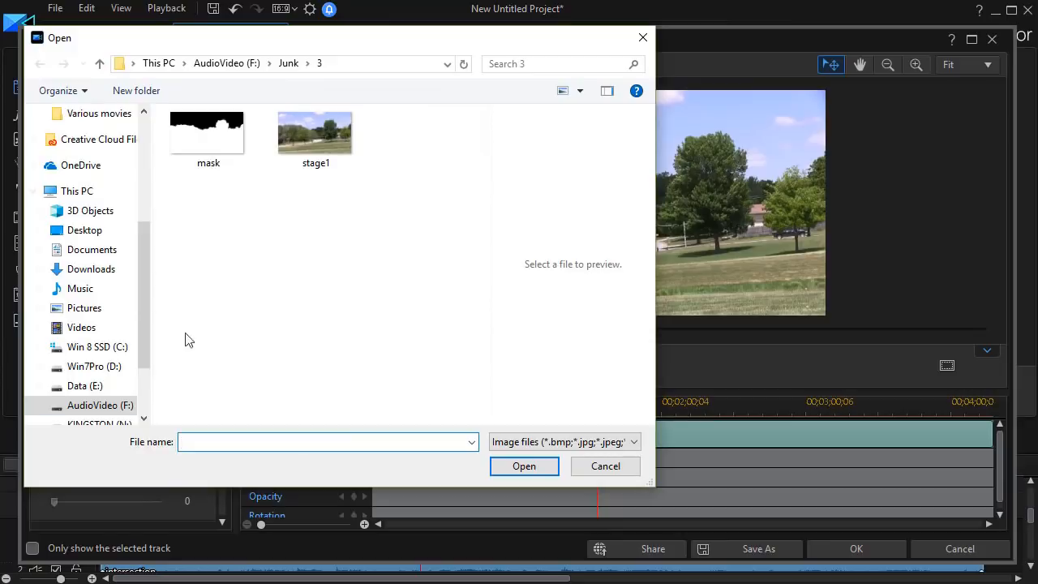
left_click(207, 134)
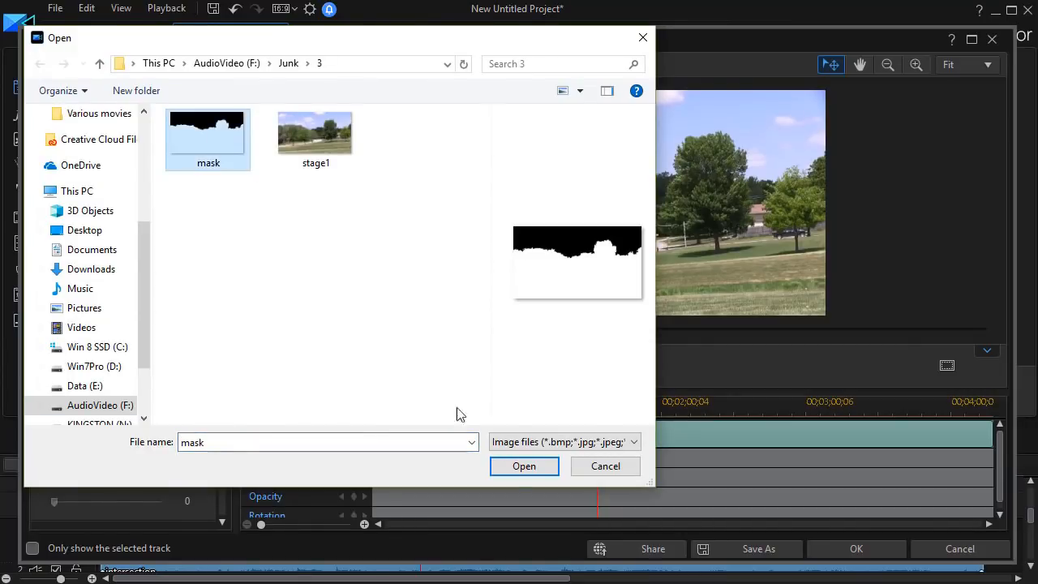
left_click(524, 466)
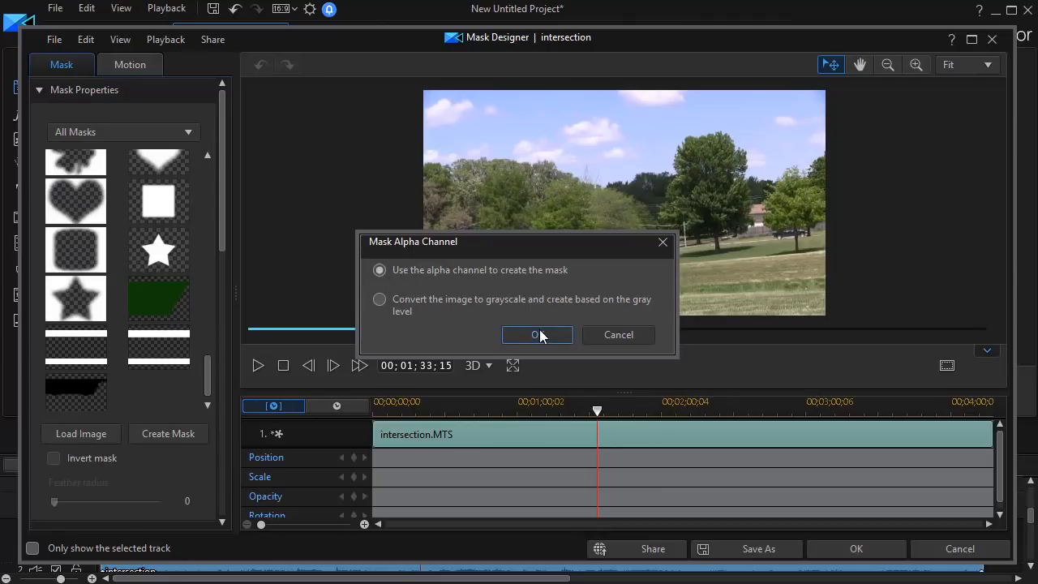
left_click(537, 334)
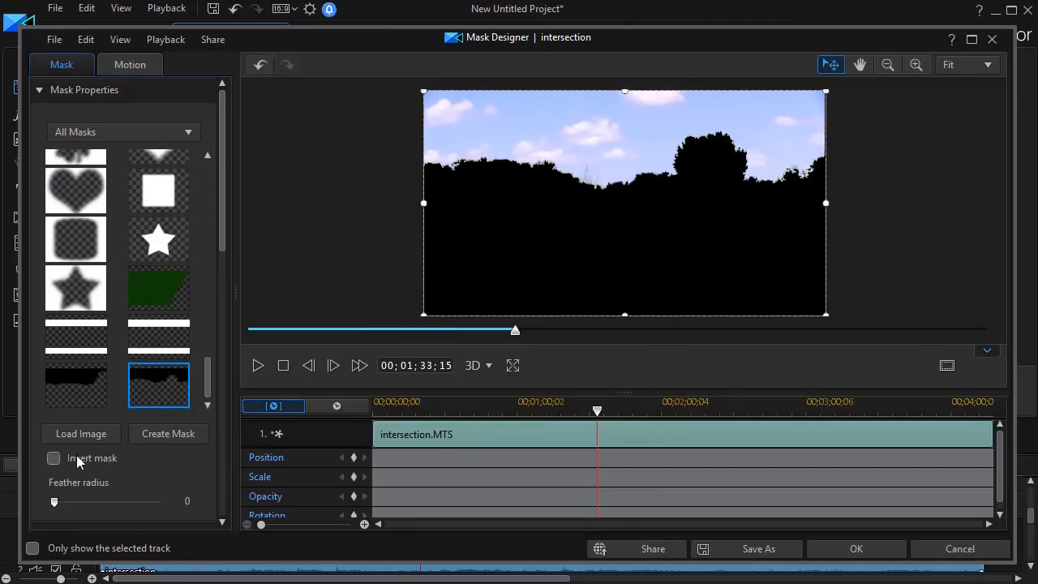
left_click(53, 458)
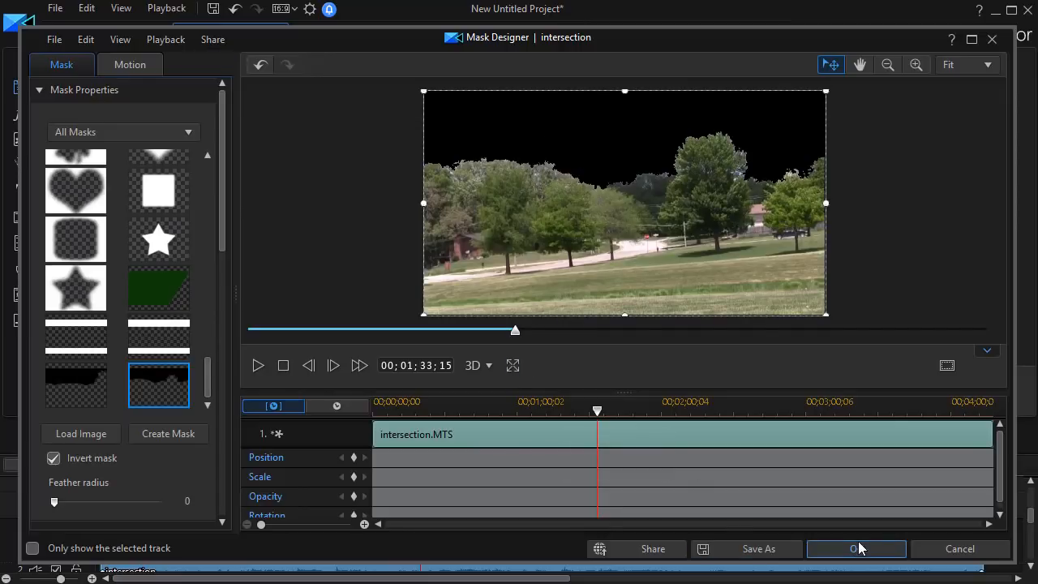
left_click(856, 549)
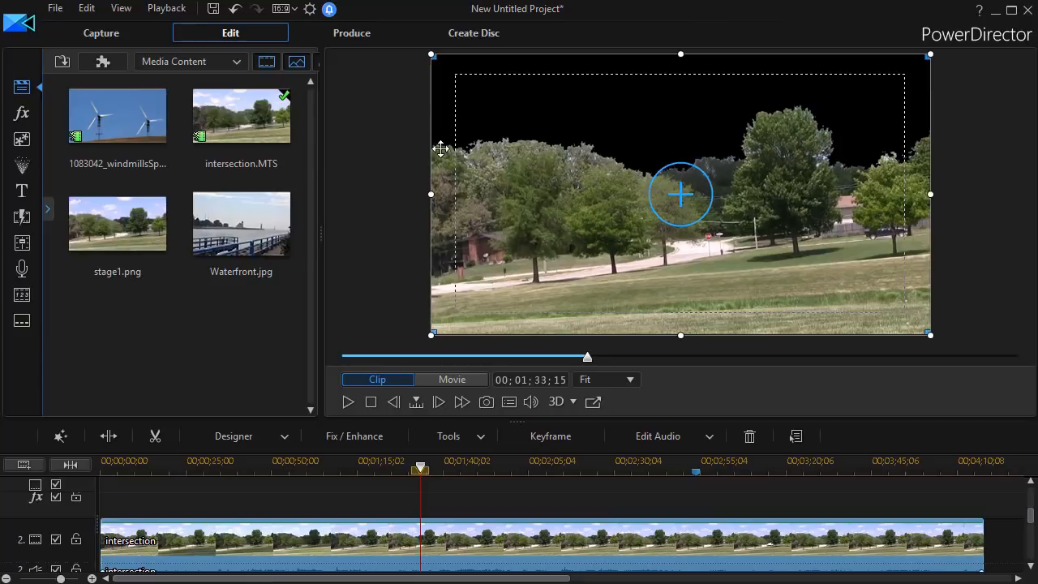
- Switch the preview to whole-movie mode to view the windmills under the masked clip
left_click(451, 379)
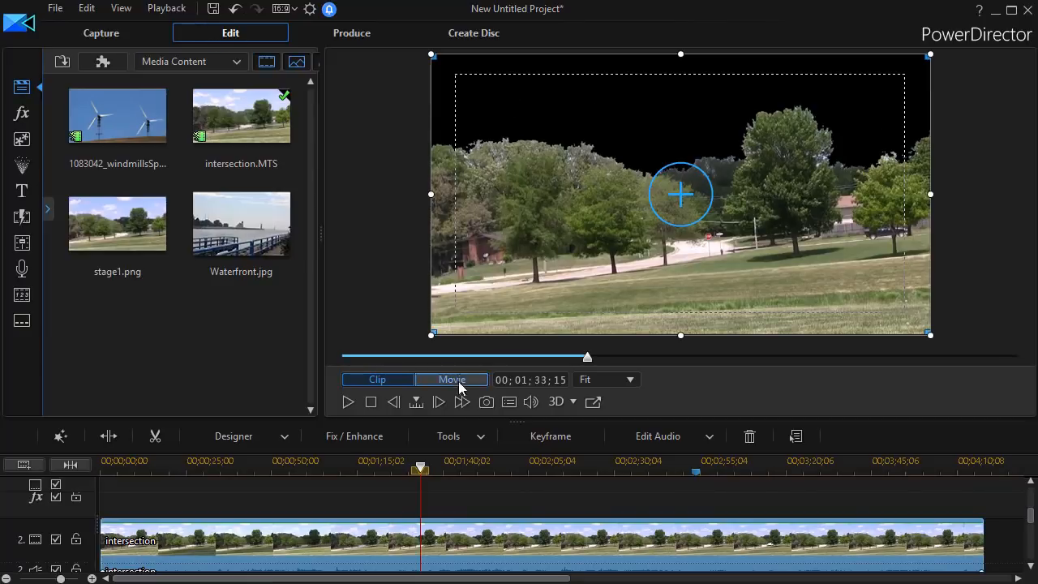
left_click(377, 380)
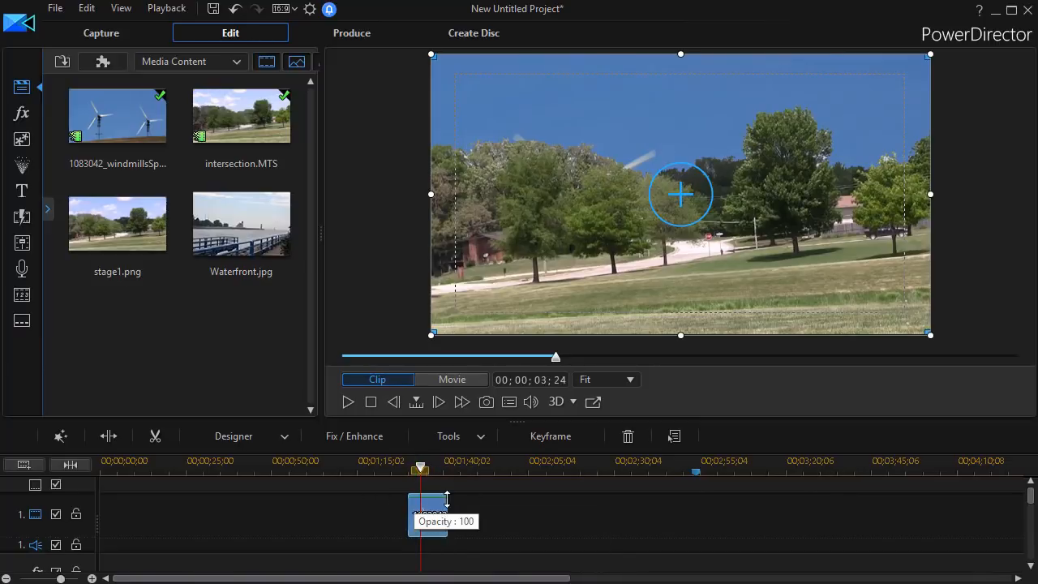
mouse_move(414, 507)
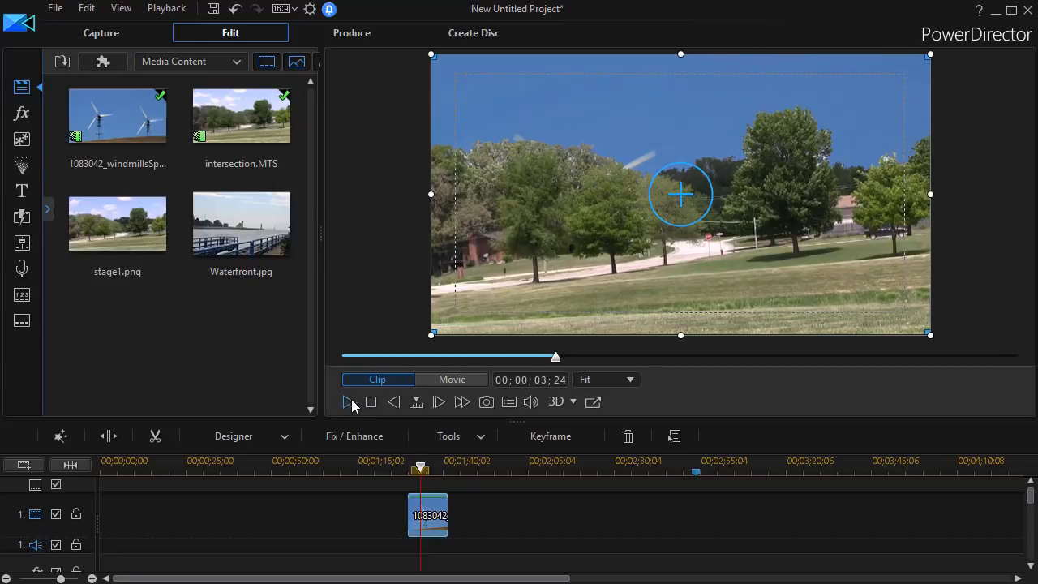
- Play back the preview to check the windmill sky behind the park clip
left_click(452, 380)
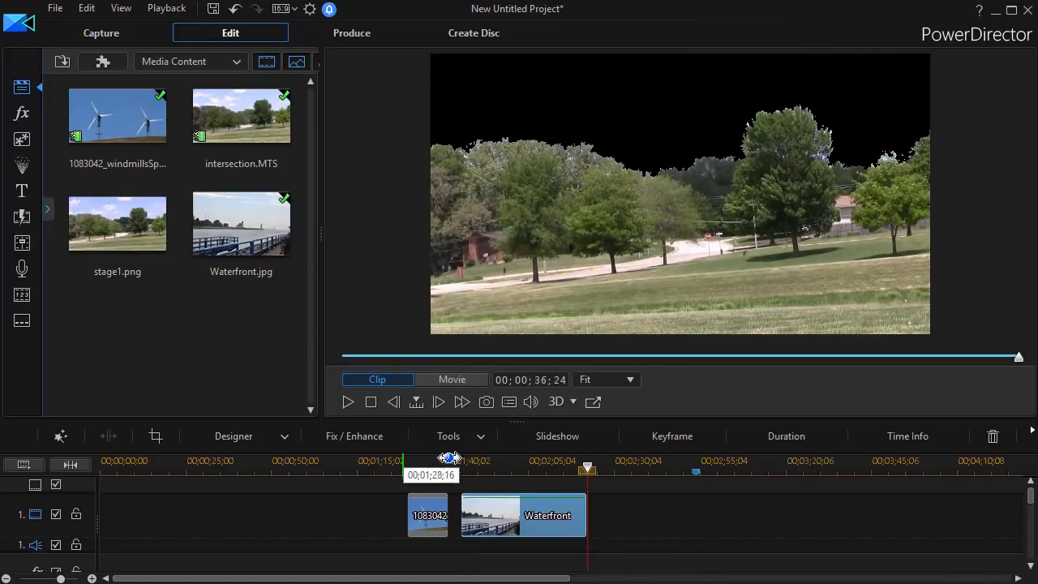
- Enlarge and reposition the Waterfront photo in PiP Designer so it fills the frame
left_click(452, 380)
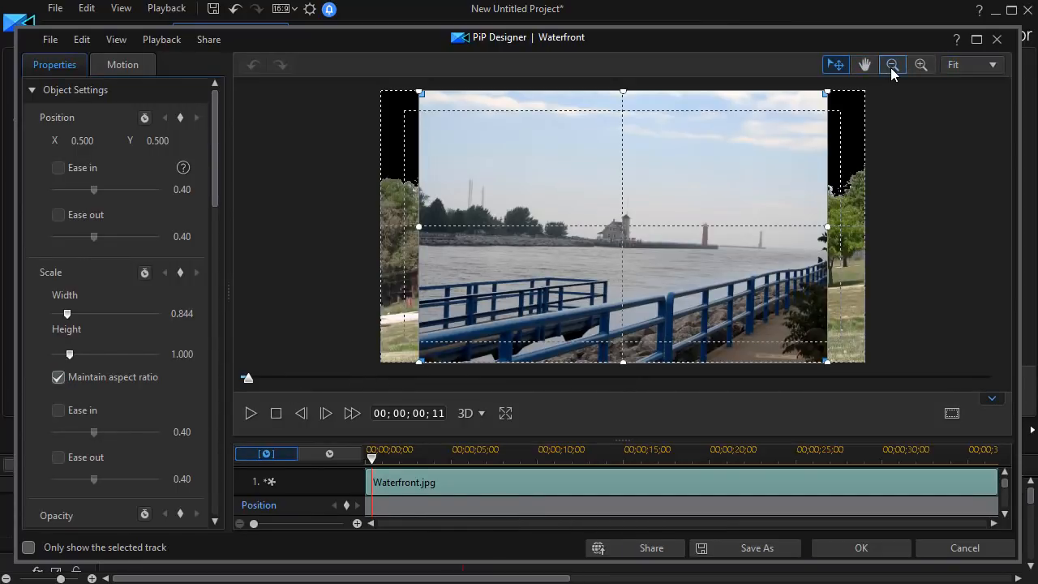
left_click(892, 64)
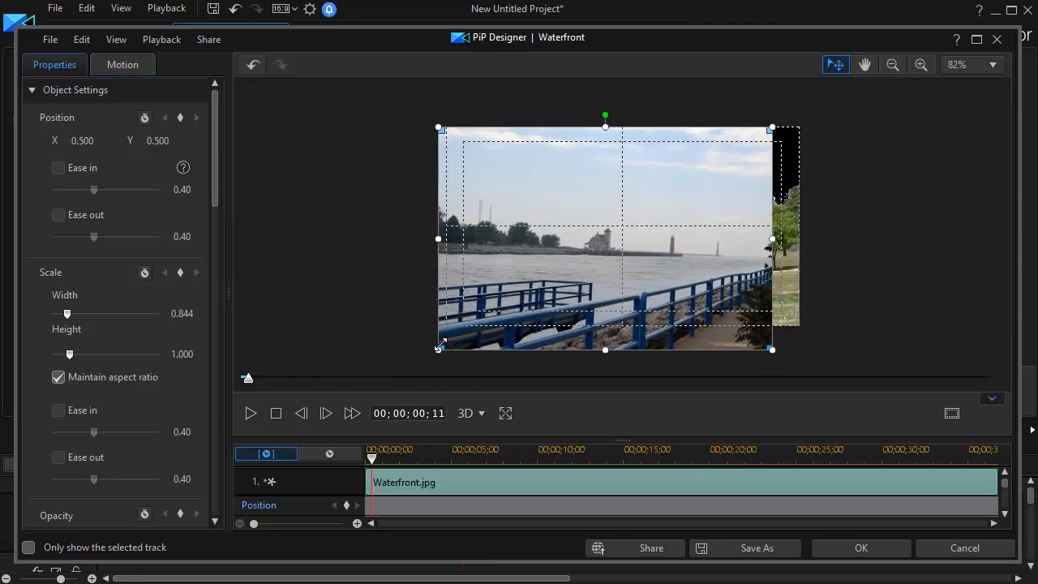
left_click_drag(771, 349, 775, 345)
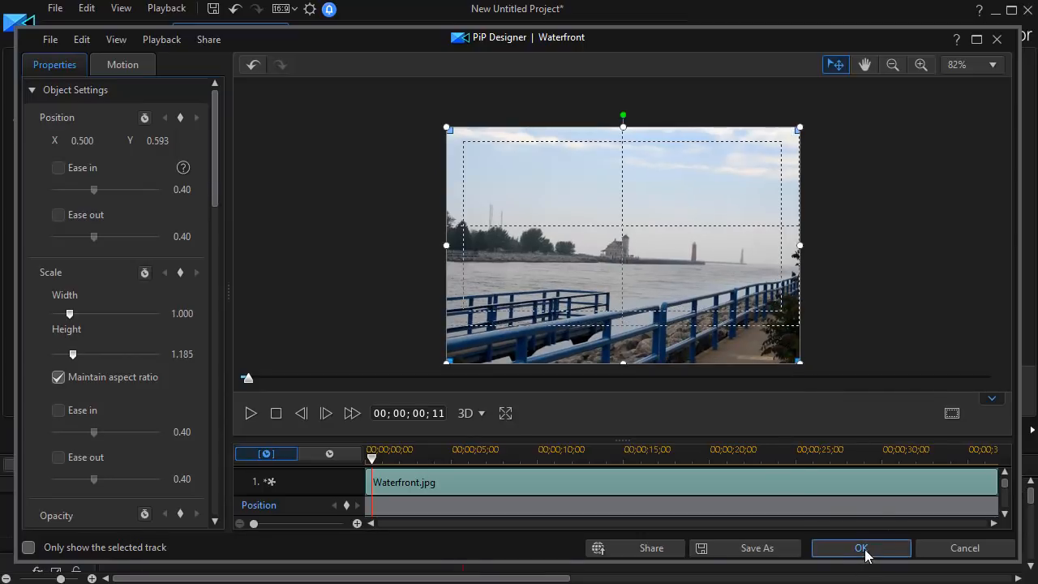
left_click(862, 548)
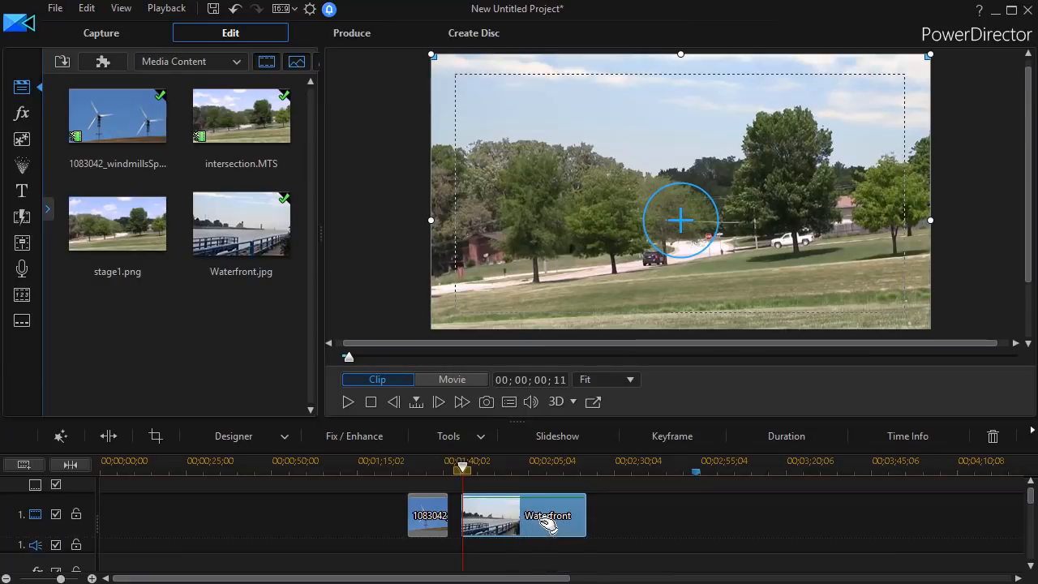
- Stretch the textile image to fill the frame with Maintain aspect ratio turned off
left_click(452, 379)
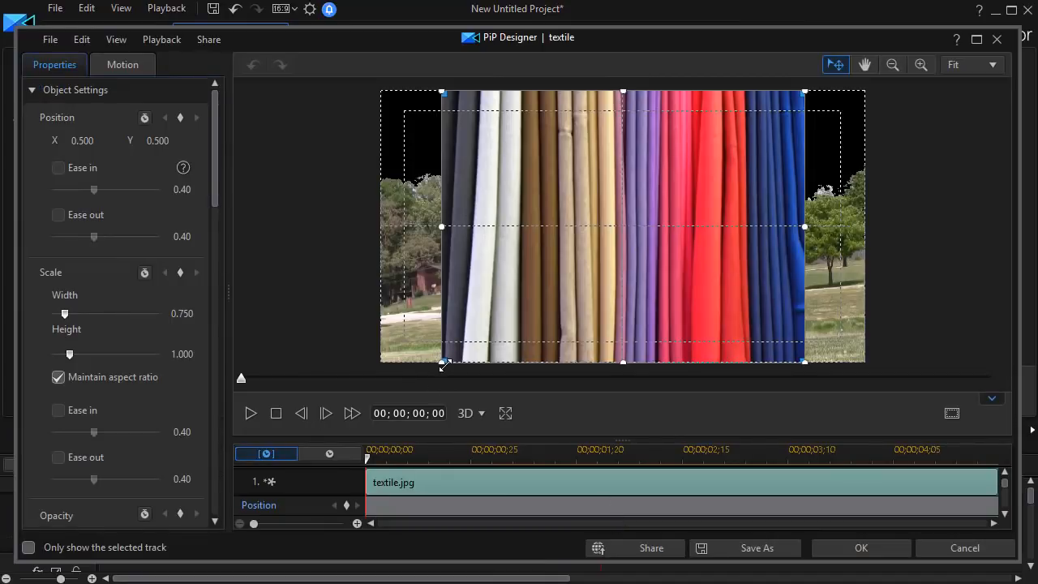
left_click(58, 376)
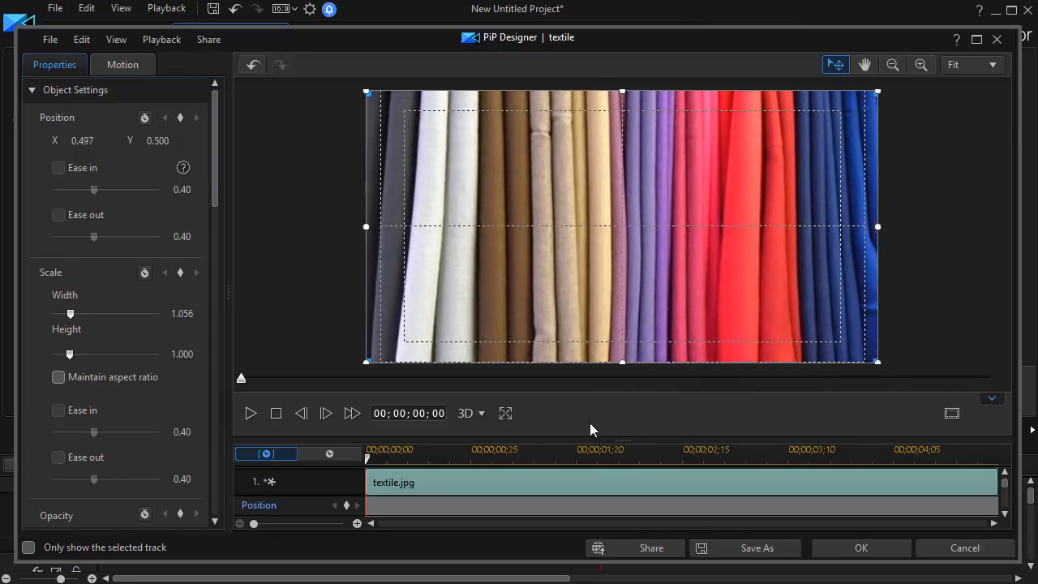
left_click(861, 547)
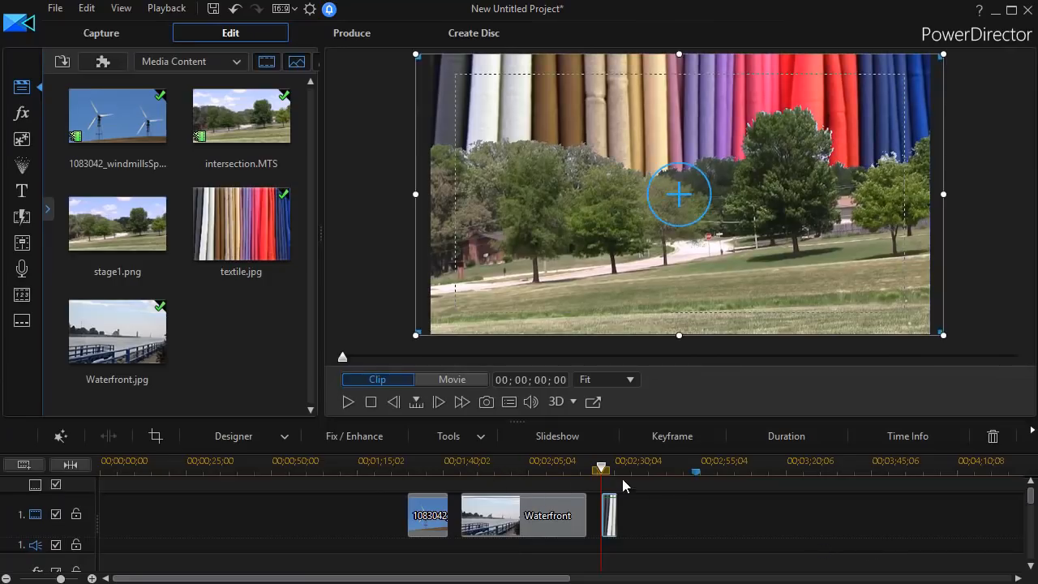
mouse_move(617, 509)
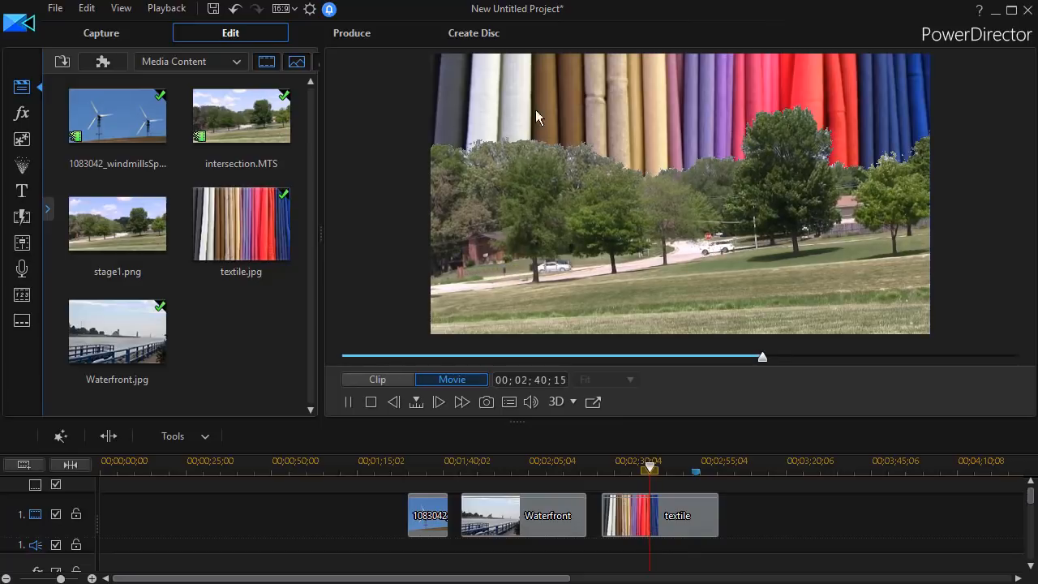
- Play the movie from the windmill section to review the replaced skies
left_click_drag(649, 469, 648, 469)
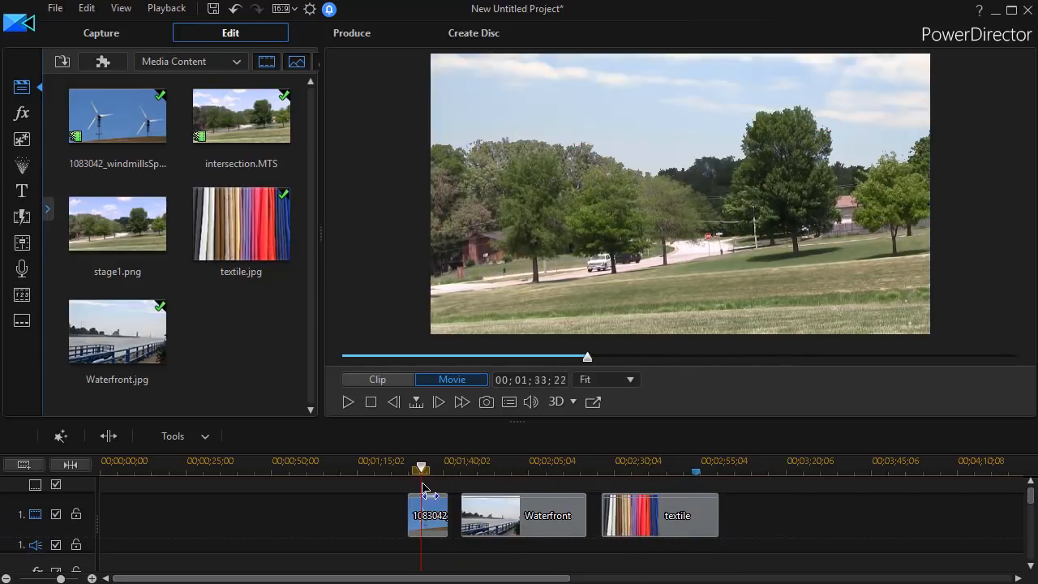
left_click(348, 401)
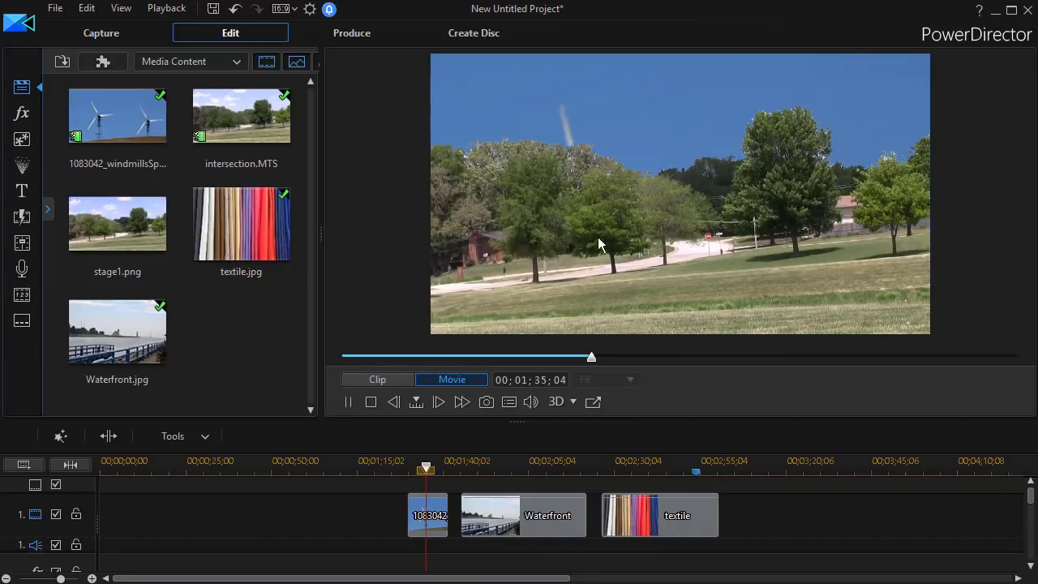